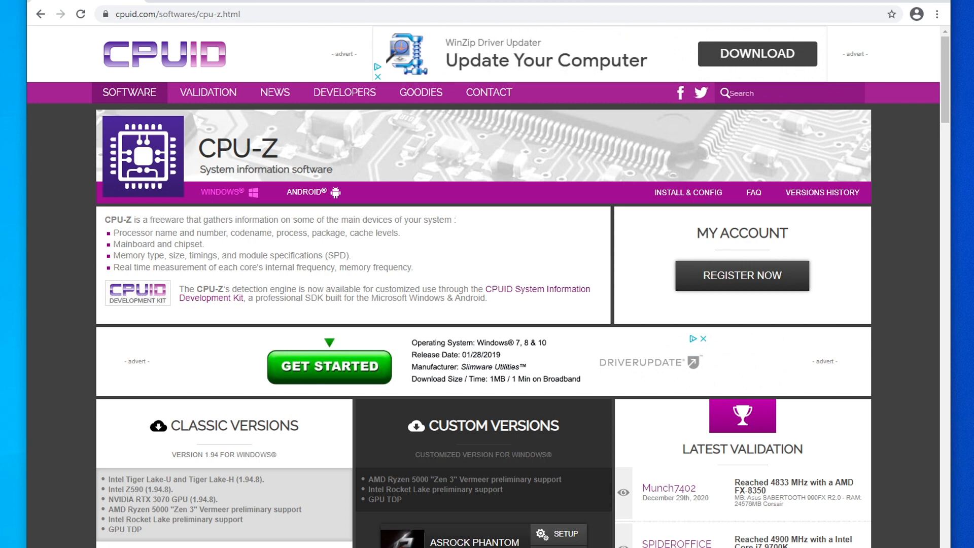
mouse_move(53, 320)
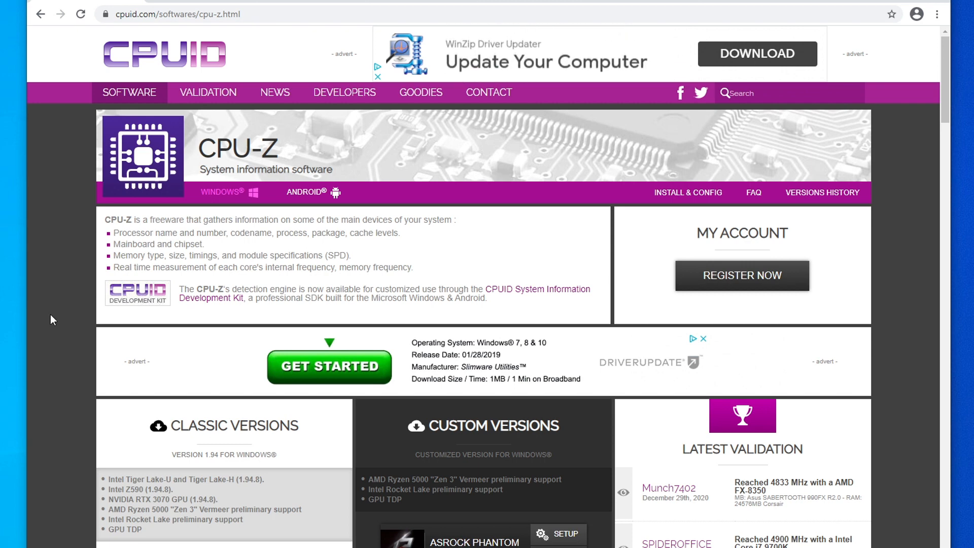
Launch cpuz_x64.exe from the cpu-z_1.94-en folder in Downloads
scroll("down", 3)
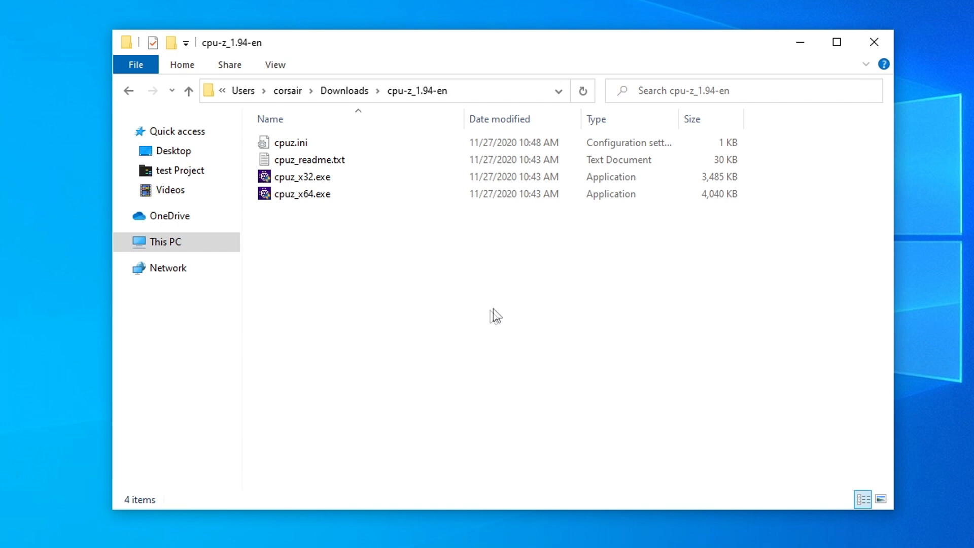
mouse_move(334, 198)
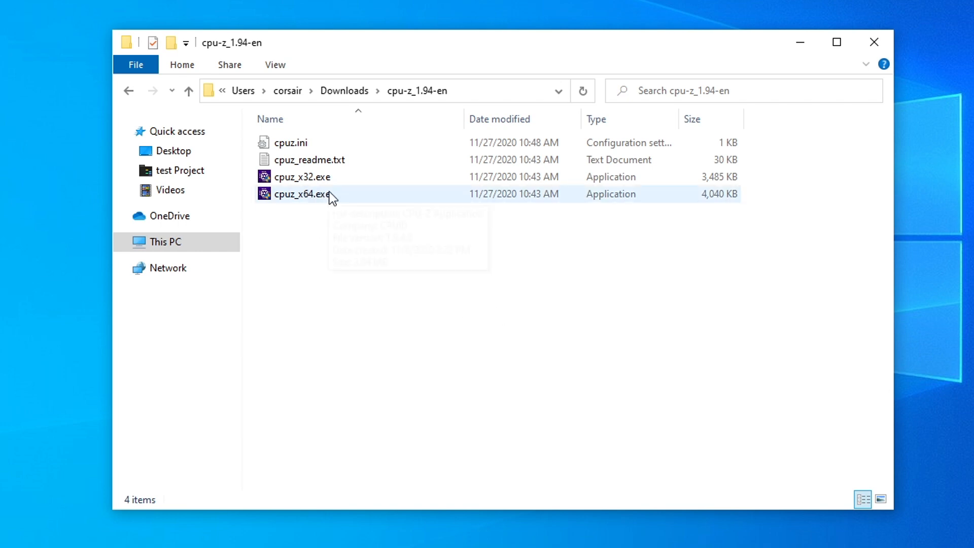
double_click(304, 194)
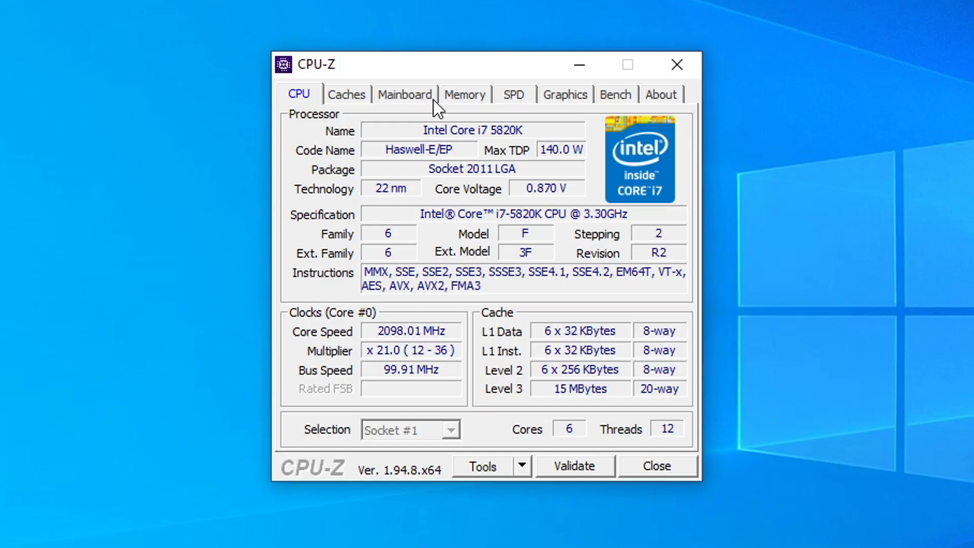
Show the Mainboard details identifying the ASUSTeK X99-A II board
left_click(404, 93)
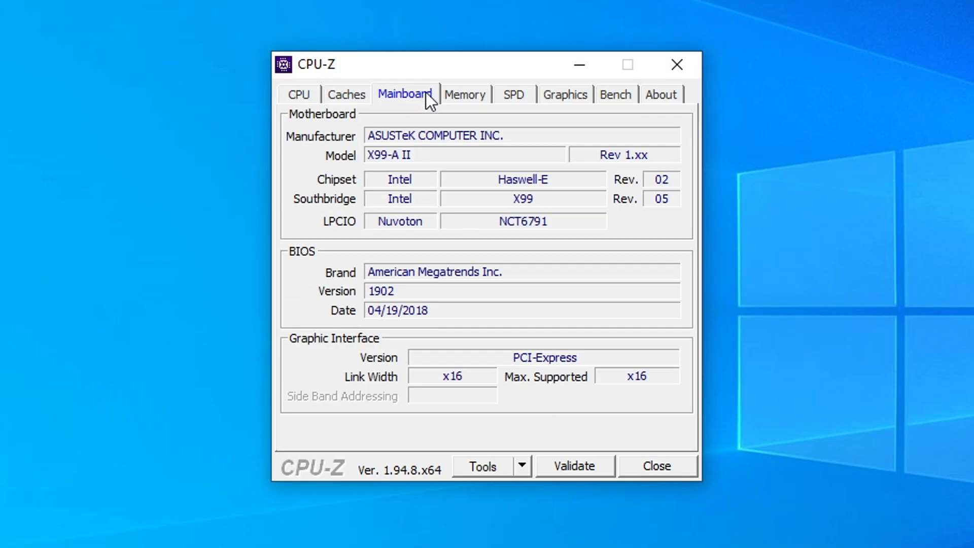
mouse_move(553, 139)
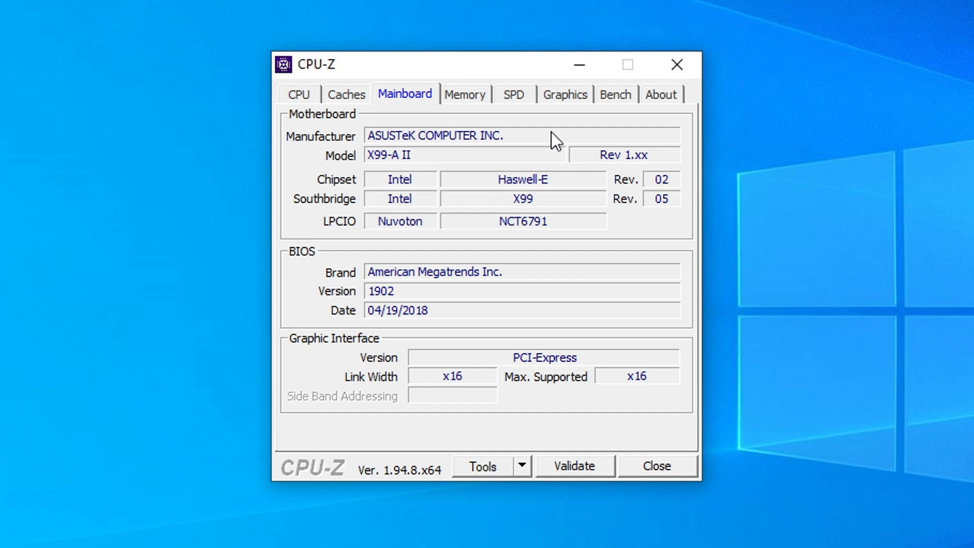
mouse_move(458, 162)
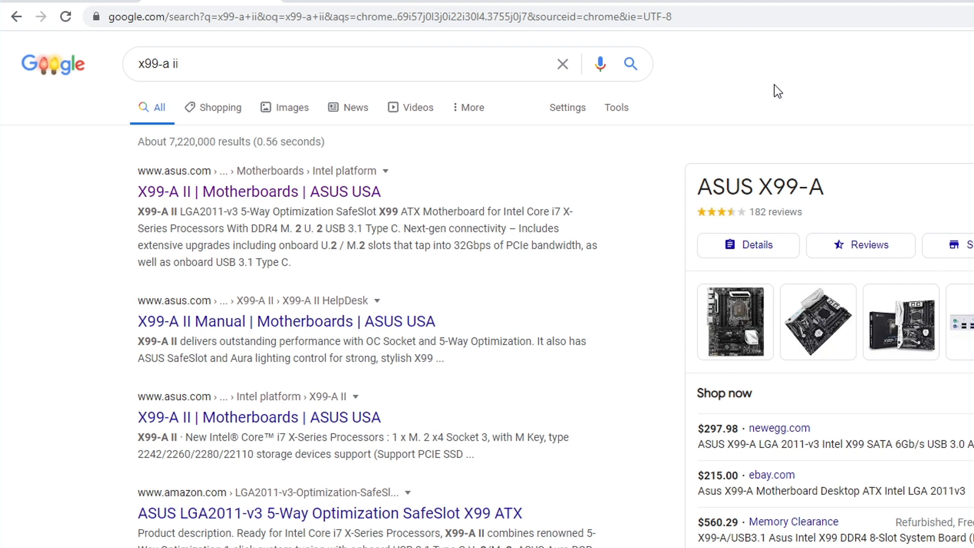
mouse_move(257, 191)
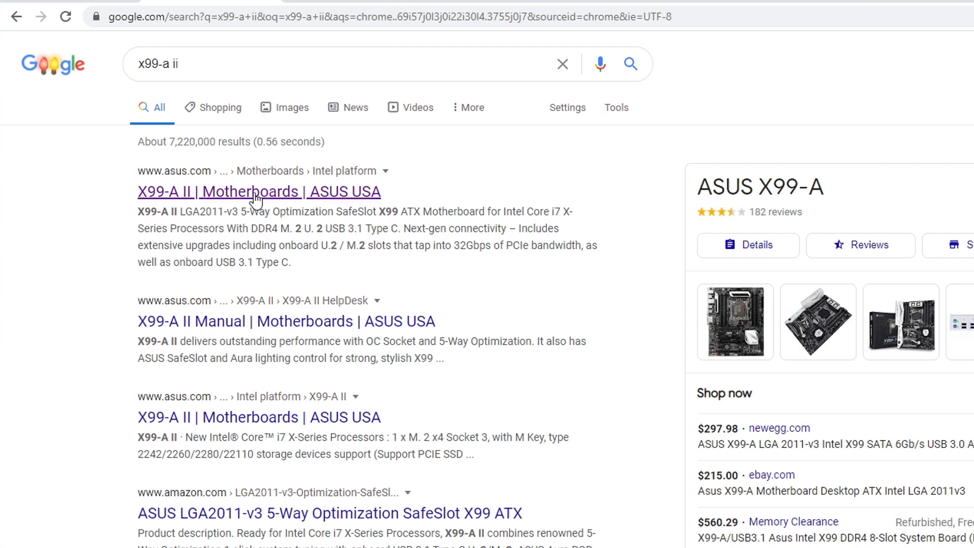
Reach the ASUS X99-A II product page's Support Driver & Tools section
left_click(259, 192)
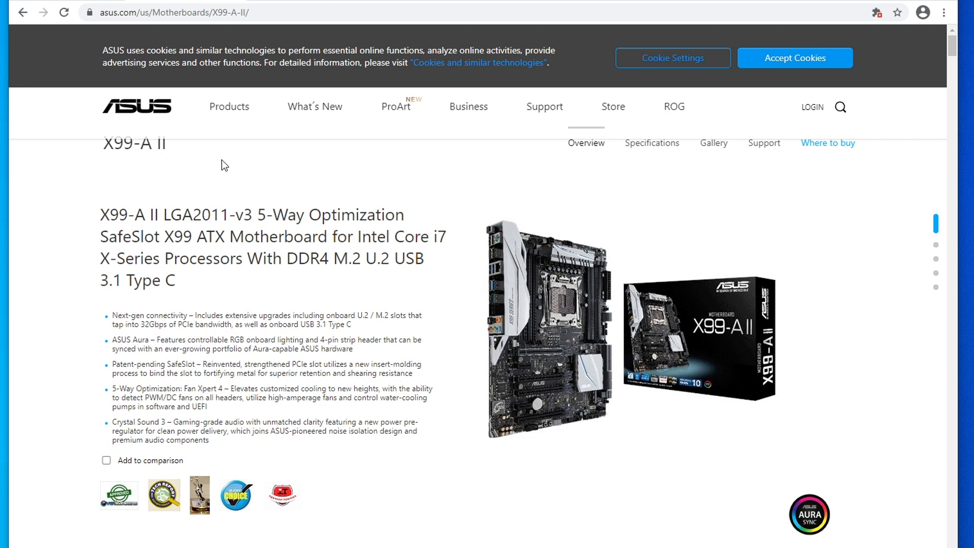
mouse_move(778, 190)
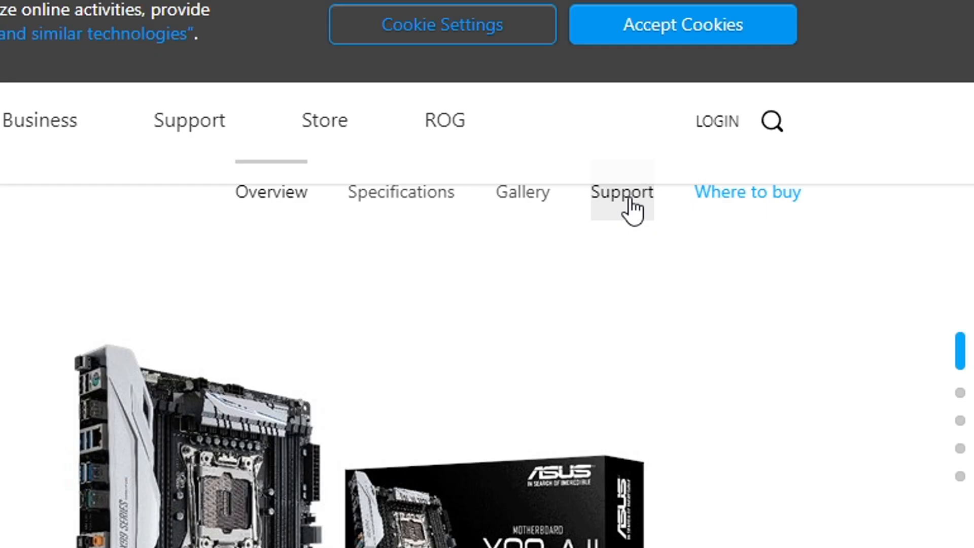
mouse_move(635, 243)
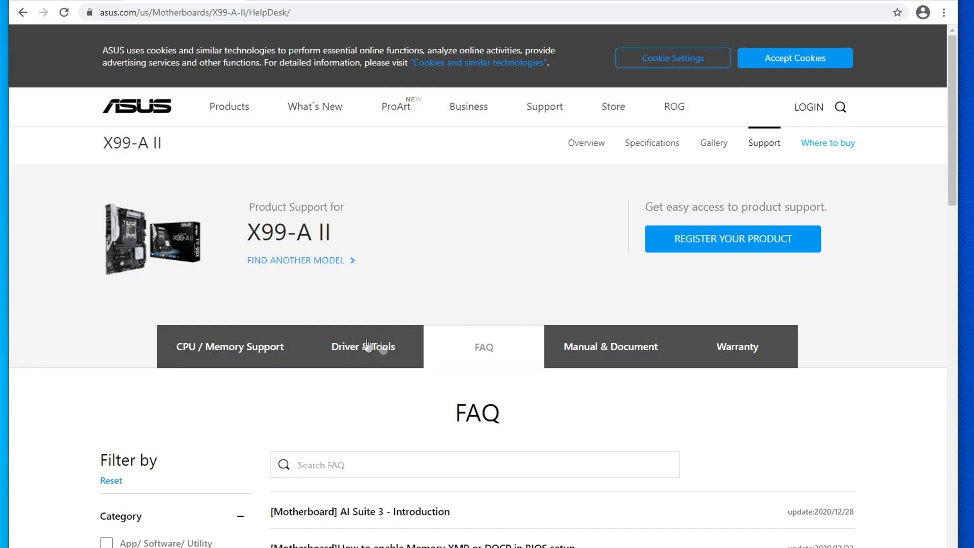
left_click(363, 346)
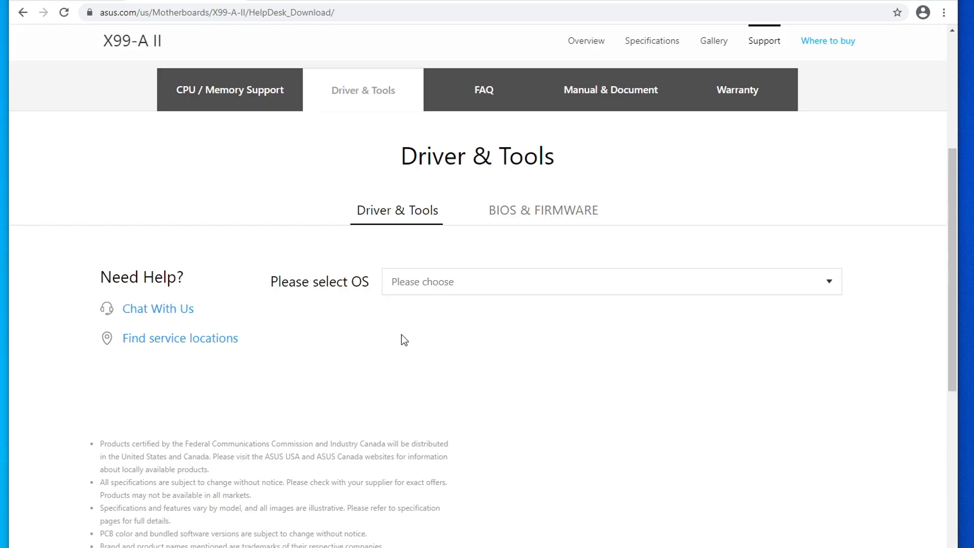
mouse_move(542, 287)
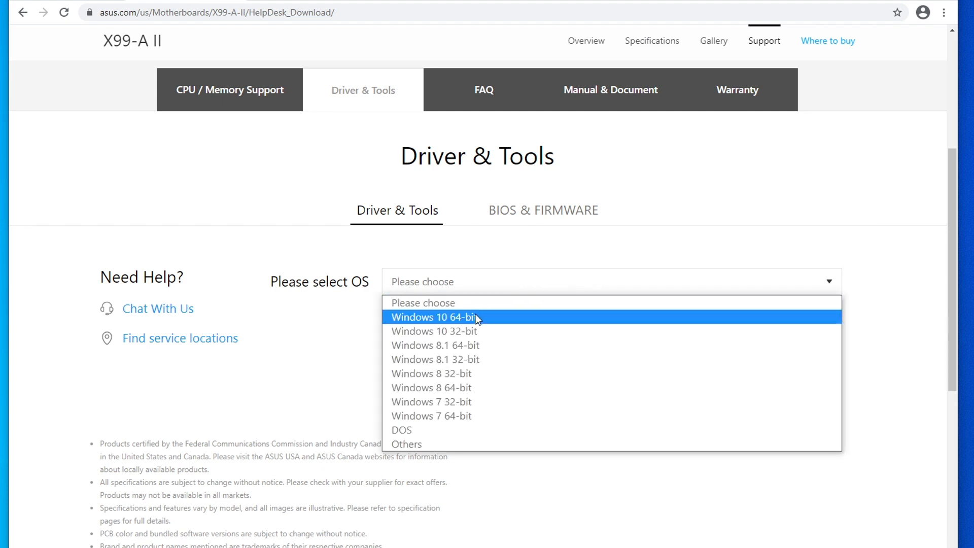
mouse_move(495, 319)
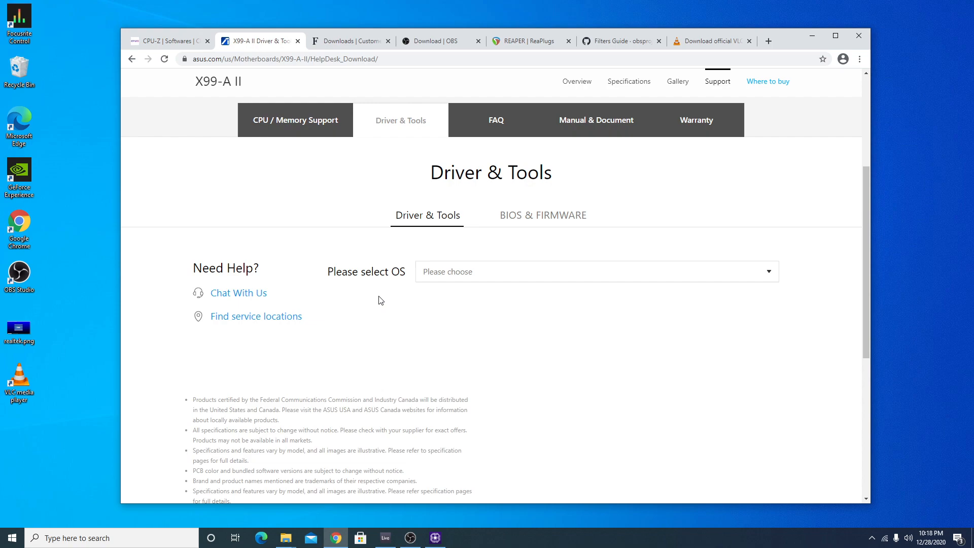
View This PC's System properties confirming 64-bit Windows 10 Pro
left_click(11, 538)
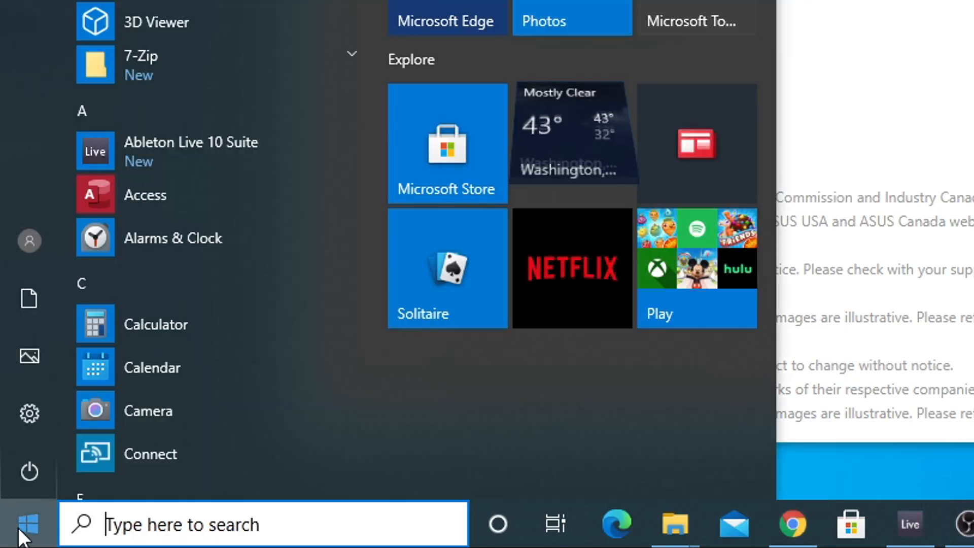
right_click(106, 81)
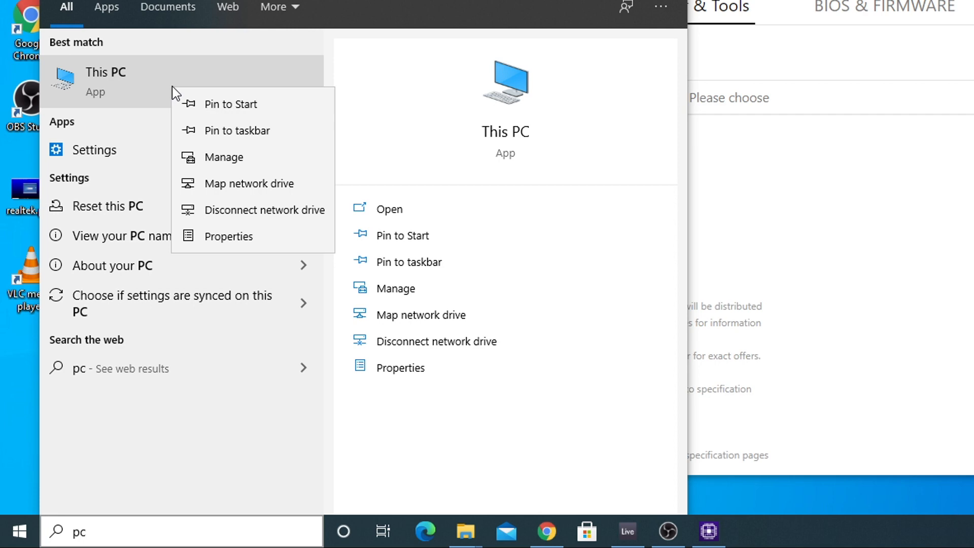
left_click(234, 236)
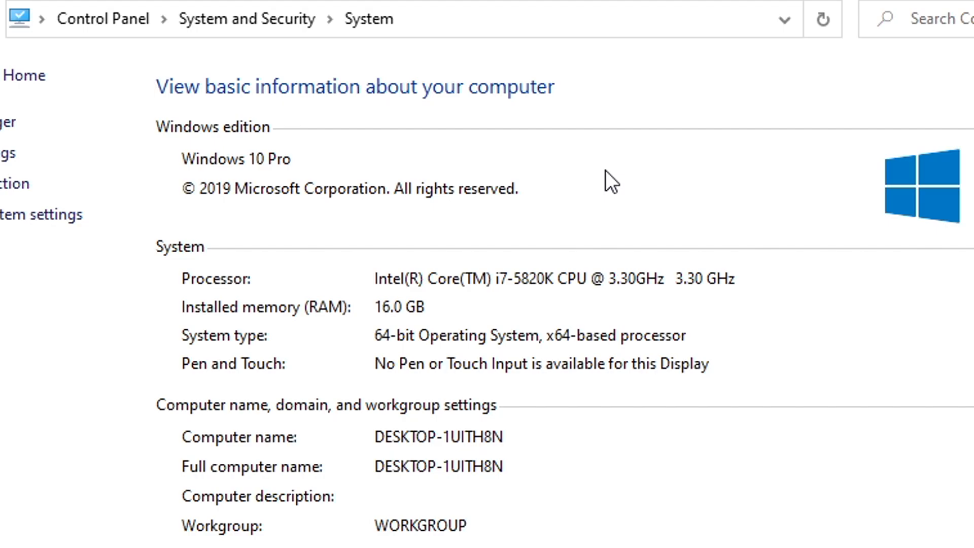
mouse_move(313, 168)
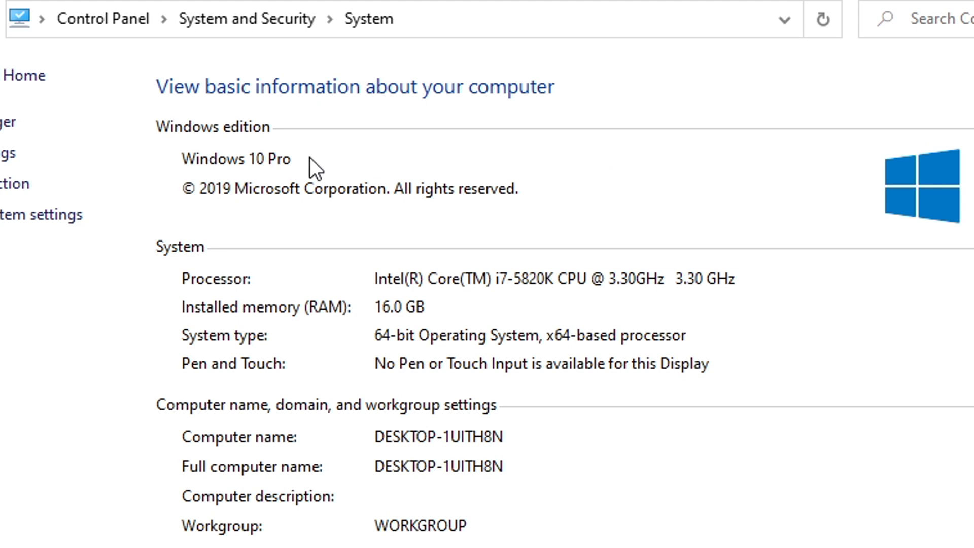
mouse_move(276, 339)
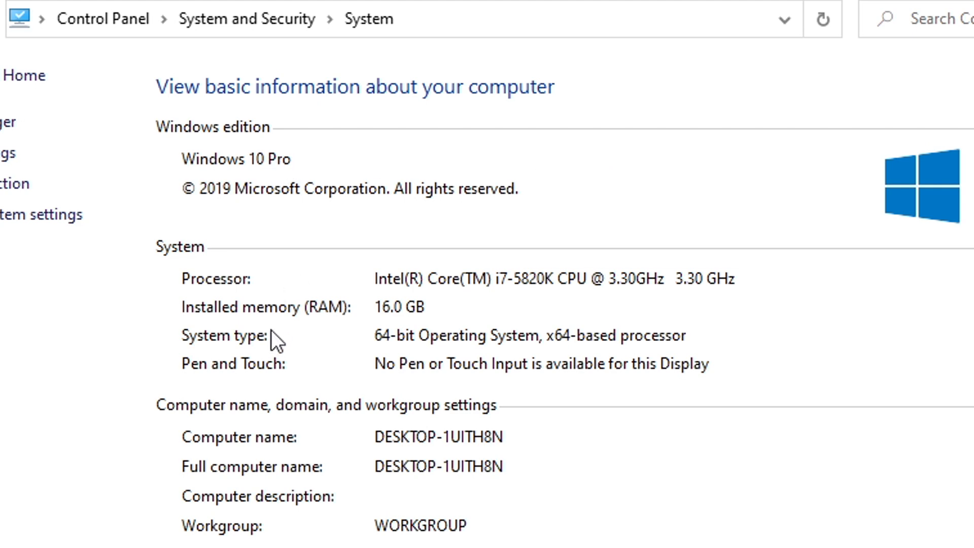
mouse_move(380, 354)
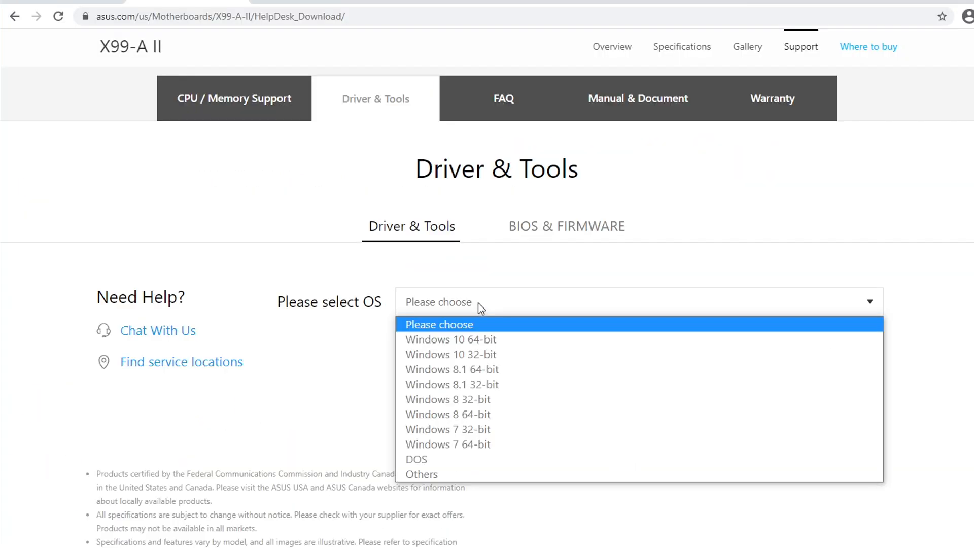
mouse_move(521, 339)
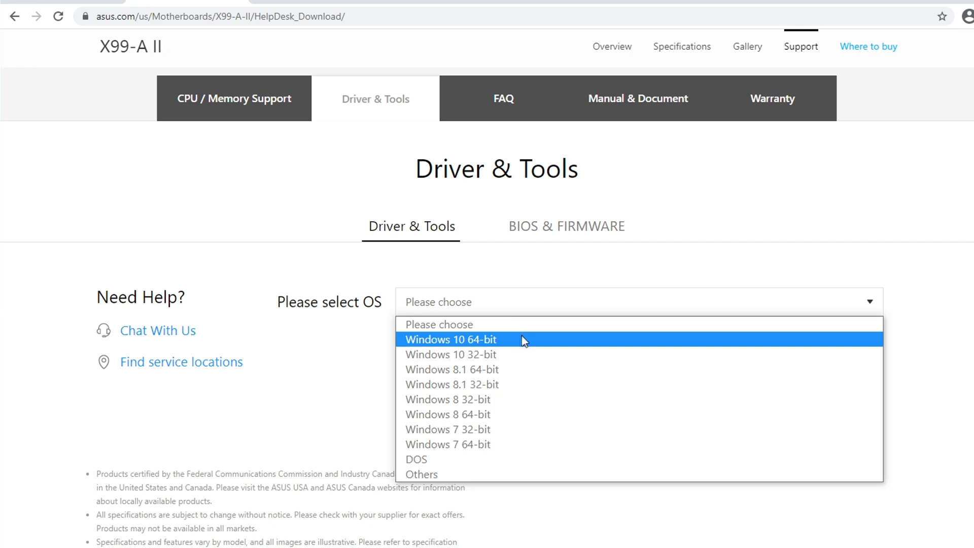
Choose Windows 10 64-bit and find the Audio driver version 6.01.7848
left_click(451, 339)
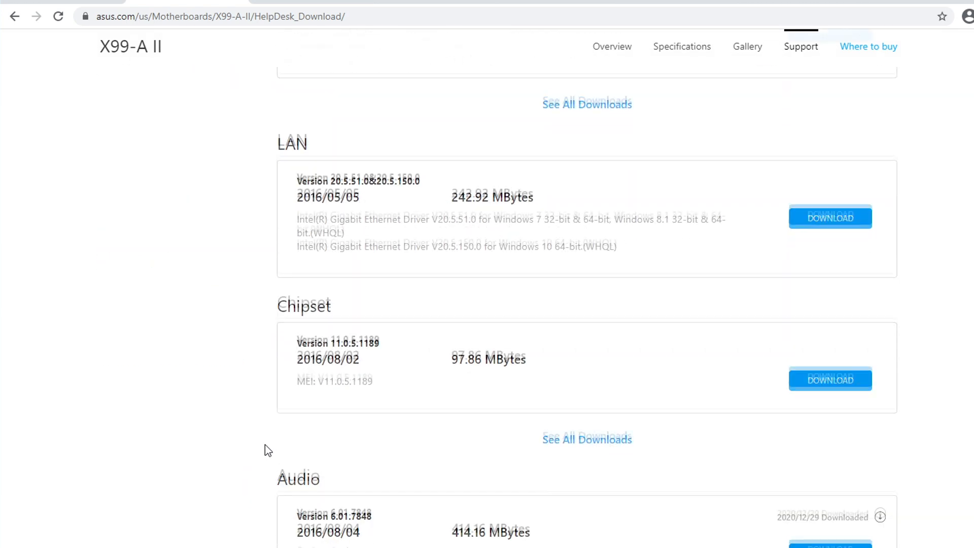
scroll("down", 3)
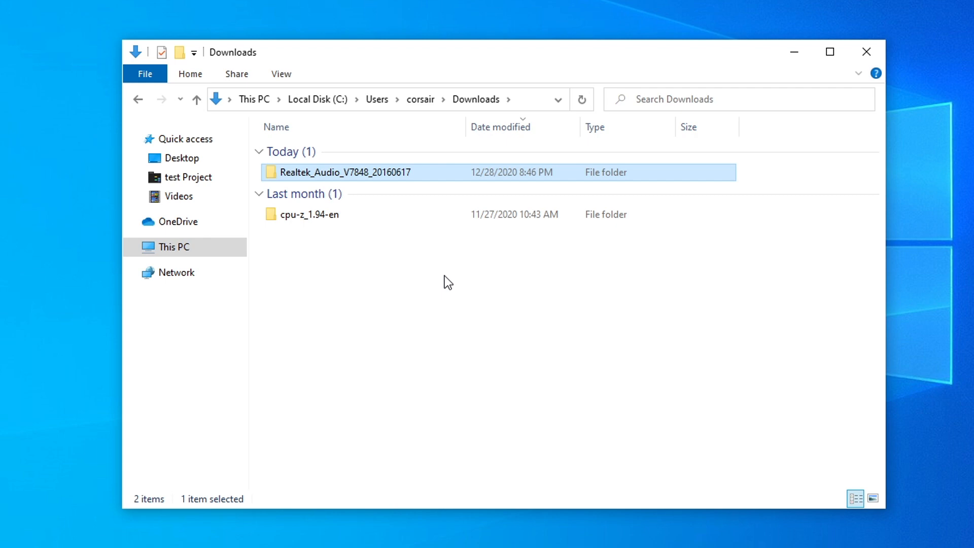
Run AsusSetup.exe from the downloaded Realtek_Audio driver folder
double_click(343, 173)
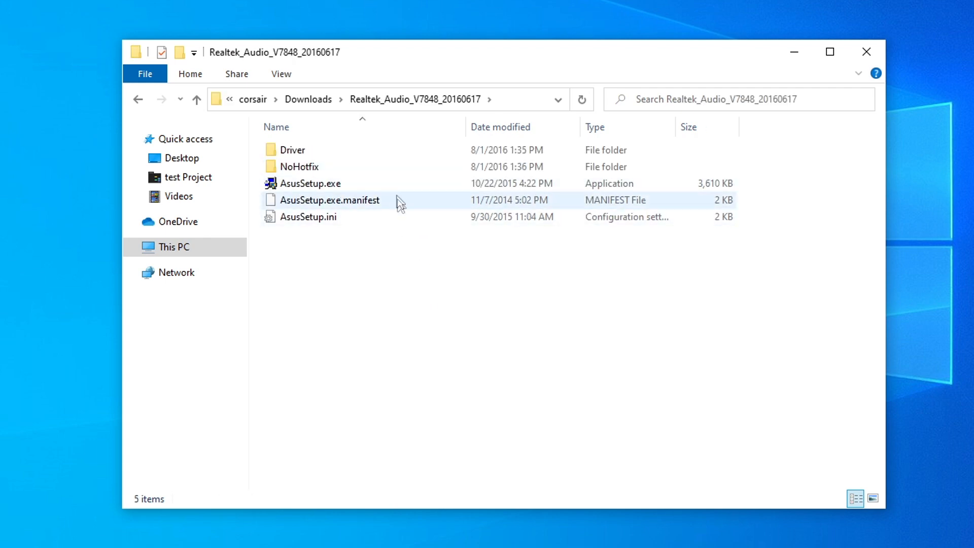
left_click(308, 183)
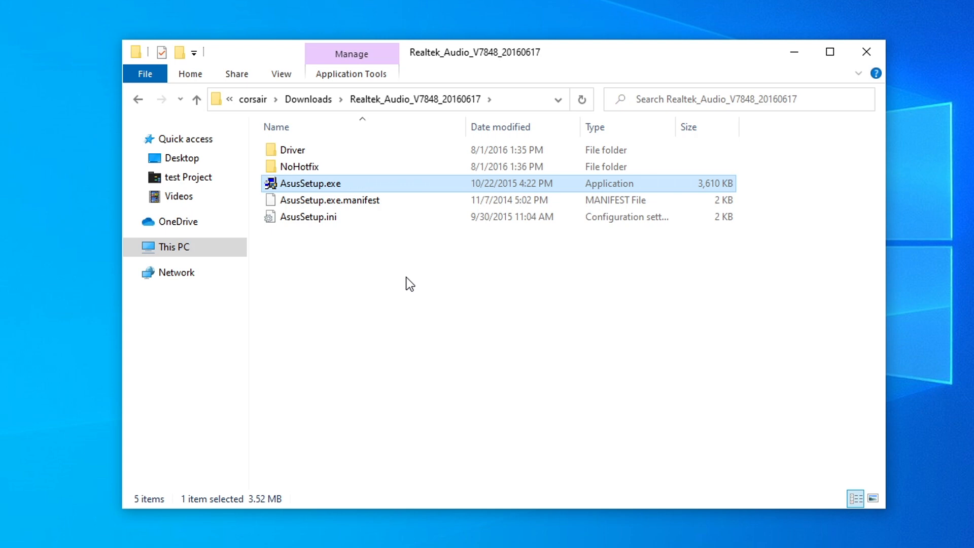
double_click(310, 183)
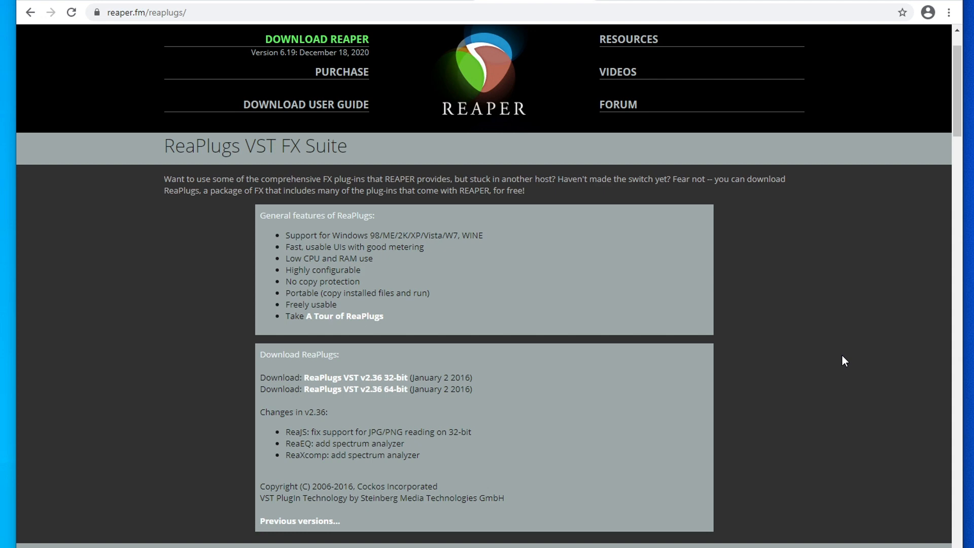
Scroll to the Download ReaPlugs section with the VST v2.36 64-bit link
scroll("down", 3)
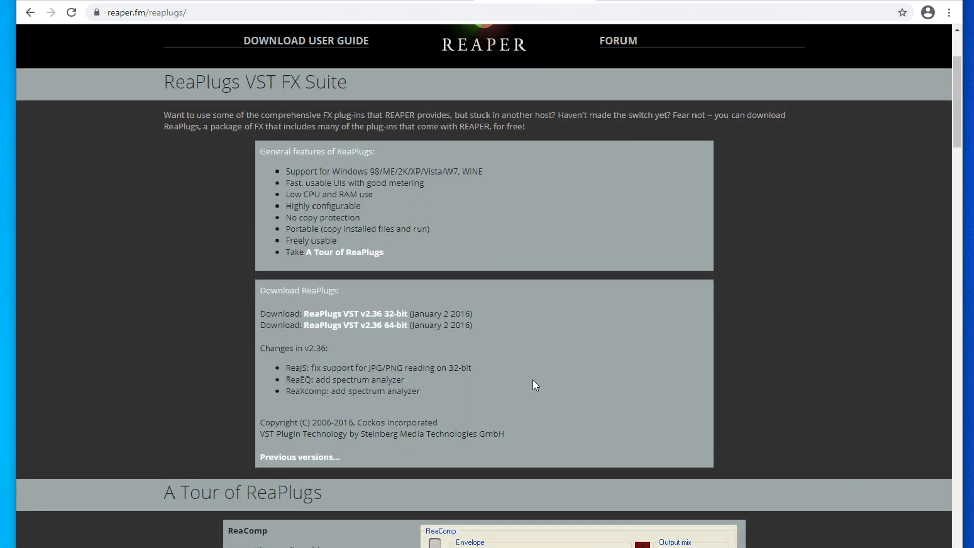
mouse_move(355, 325)
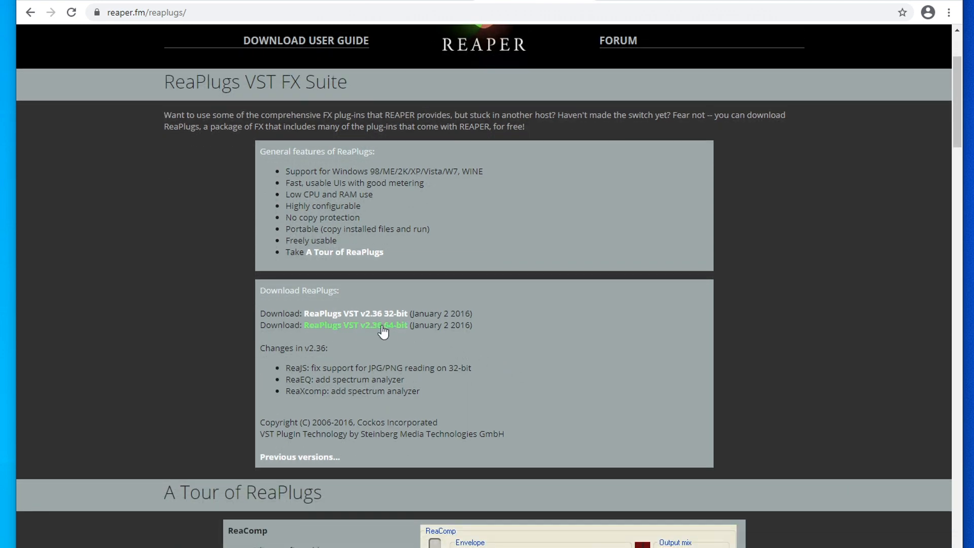
mouse_move(519, 337)
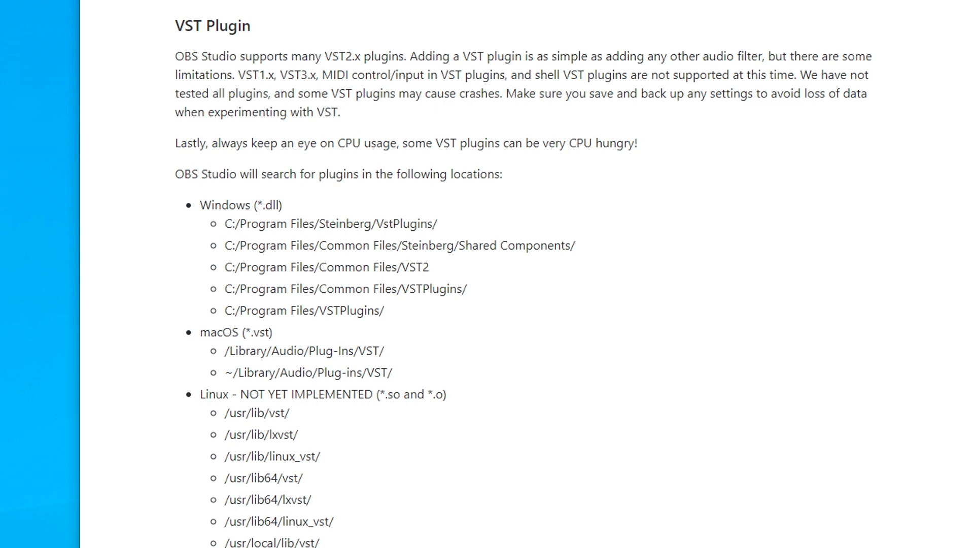
mouse_move(405, 318)
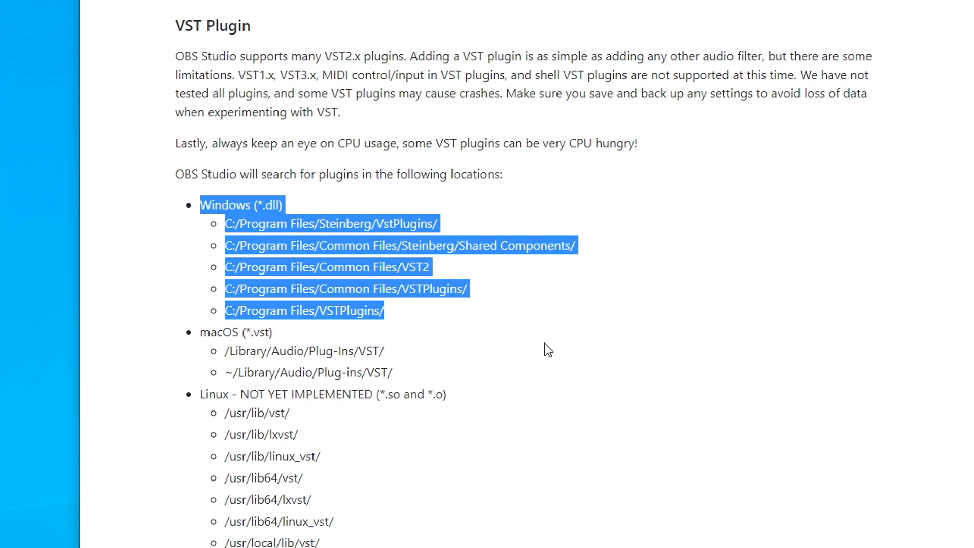
Clear the highlight on the Windows VST plugin paths in the OBS docs
left_click(403, 313)
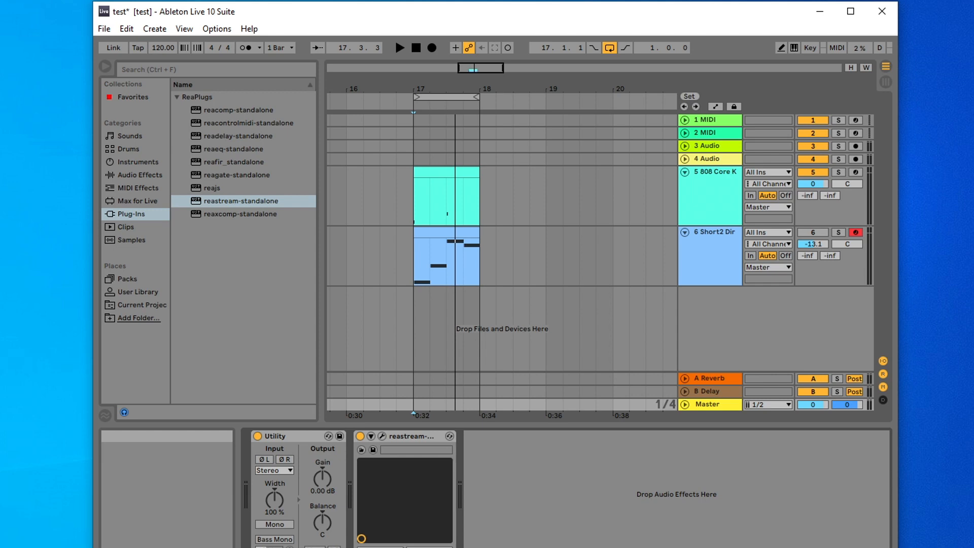
left_click(217, 29)
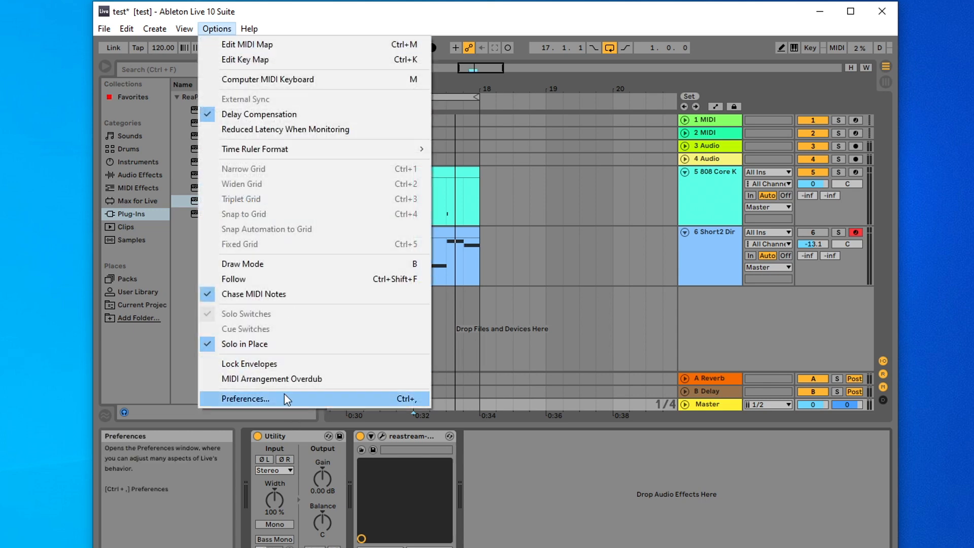
left_click(244, 397)
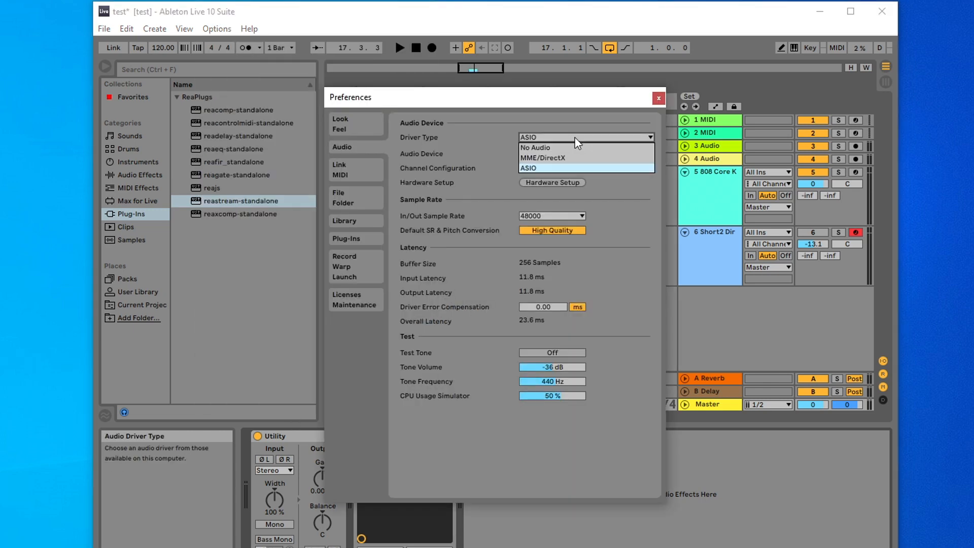
left_click(584, 153)
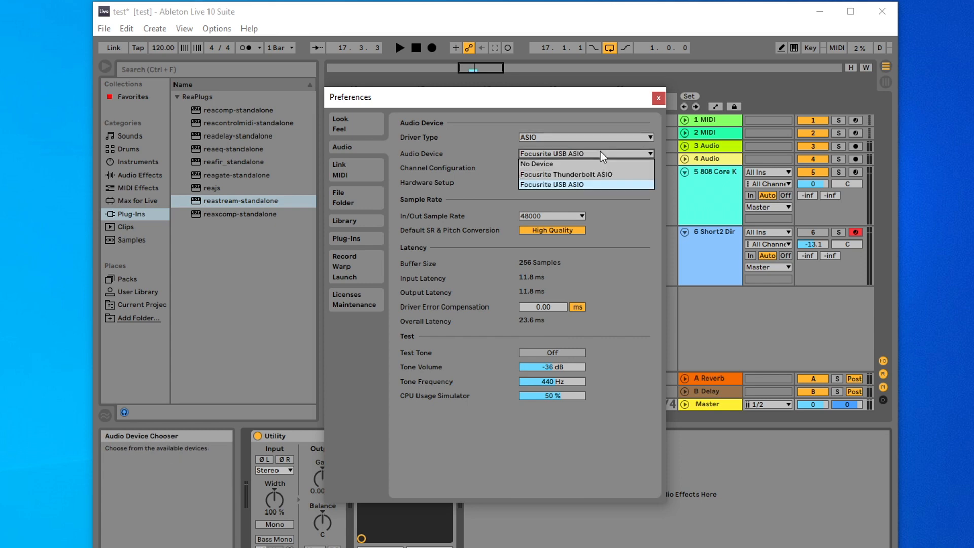
left_click(552, 184)
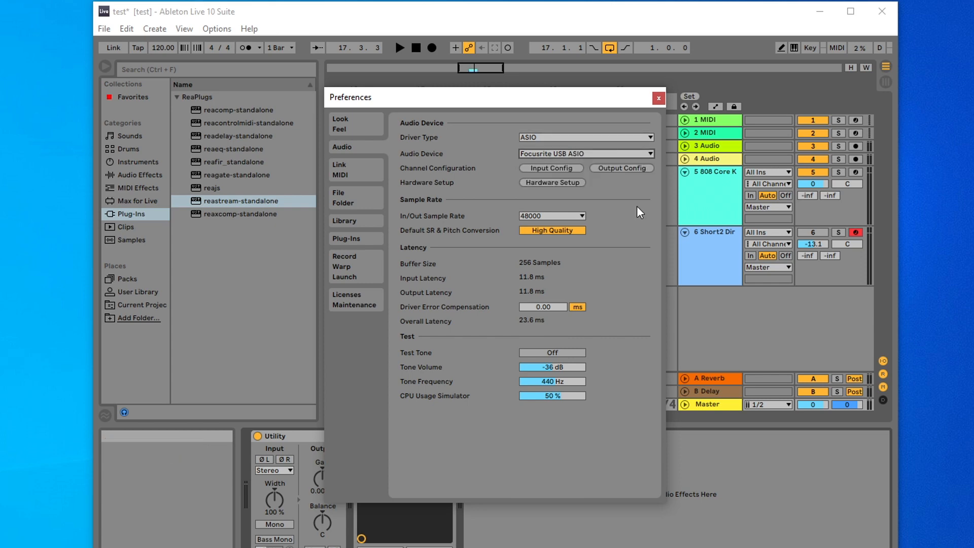
mouse_move(363, 241)
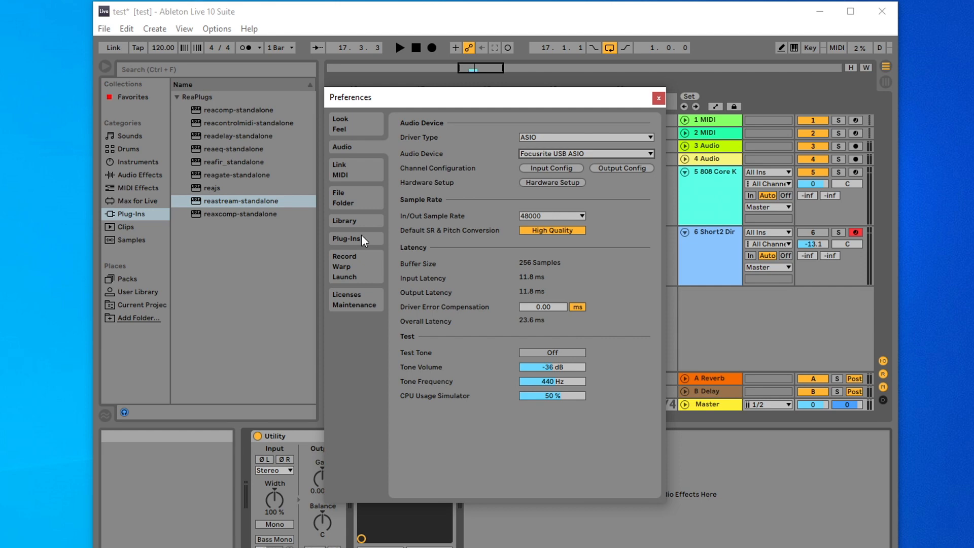
left_click(347, 239)
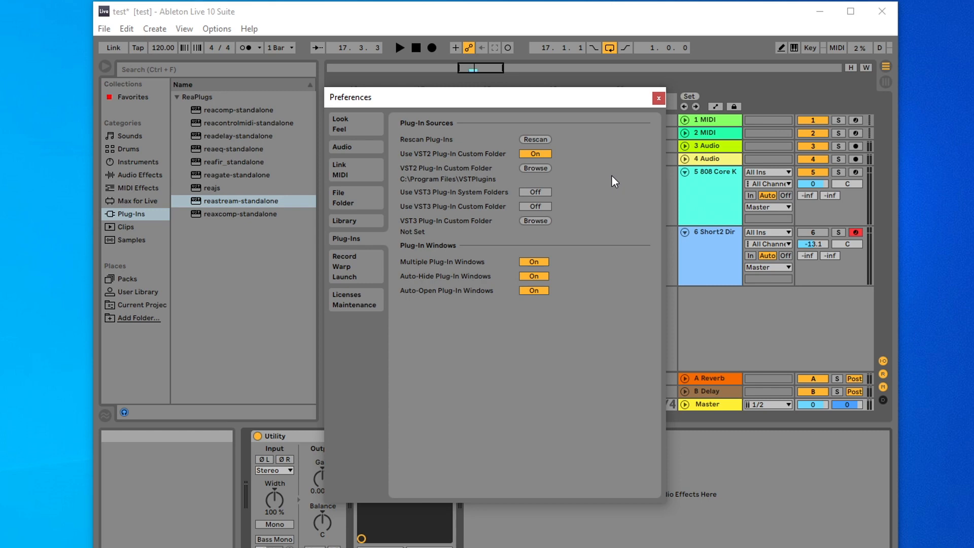
left_click(657, 98)
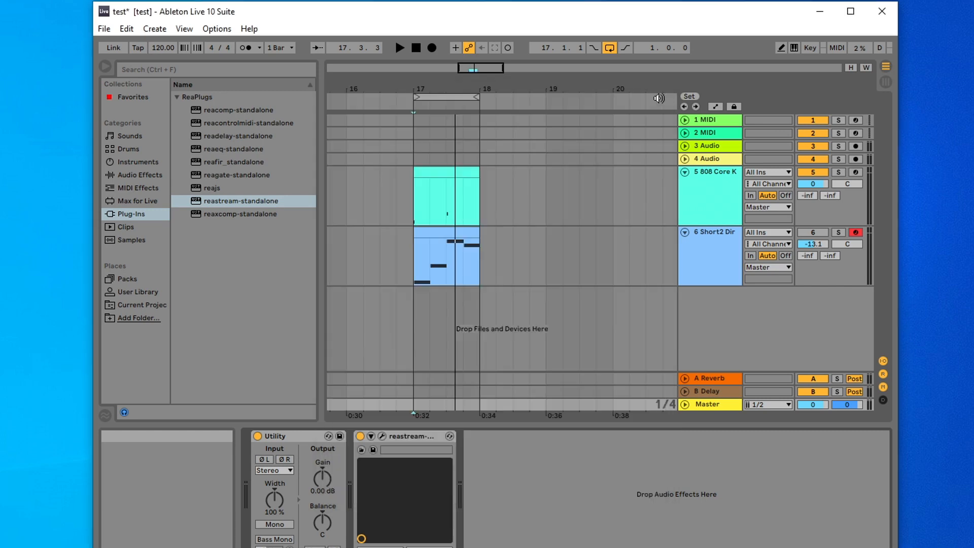
mouse_move(708, 405)
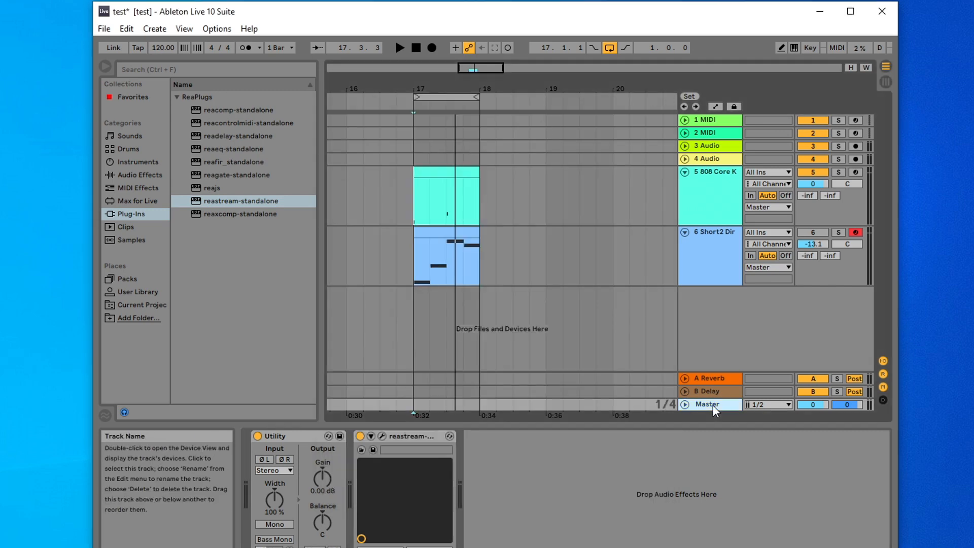
left_click(126, 226)
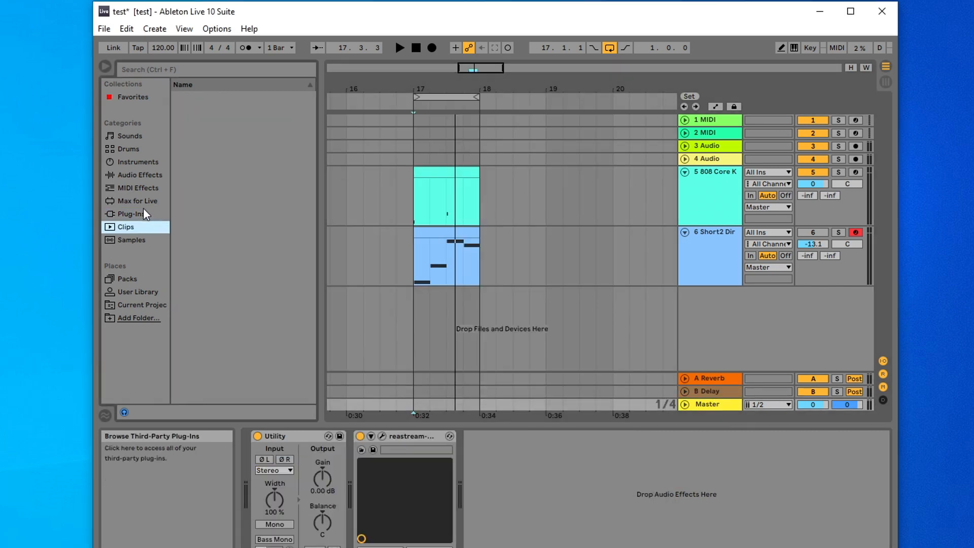
left_click(131, 213)
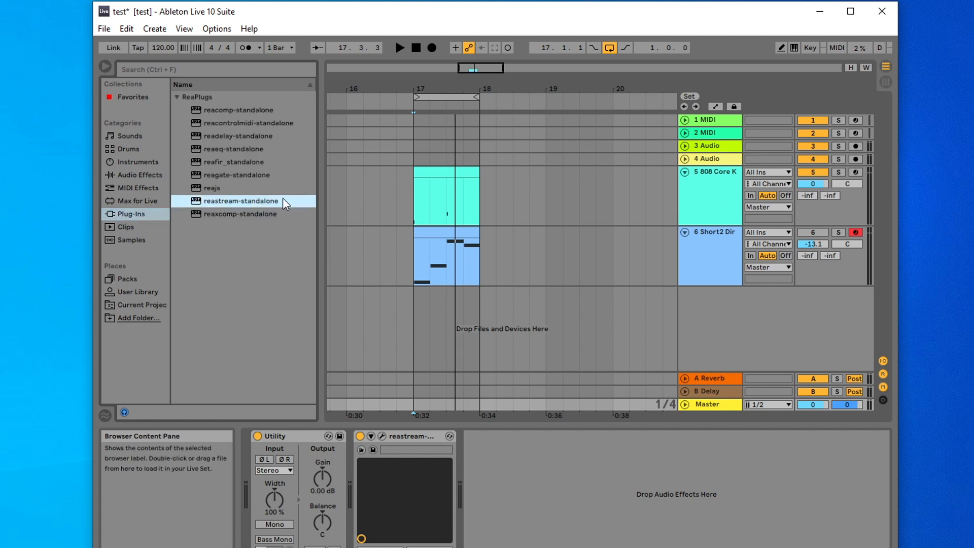
mouse_move(280, 205)
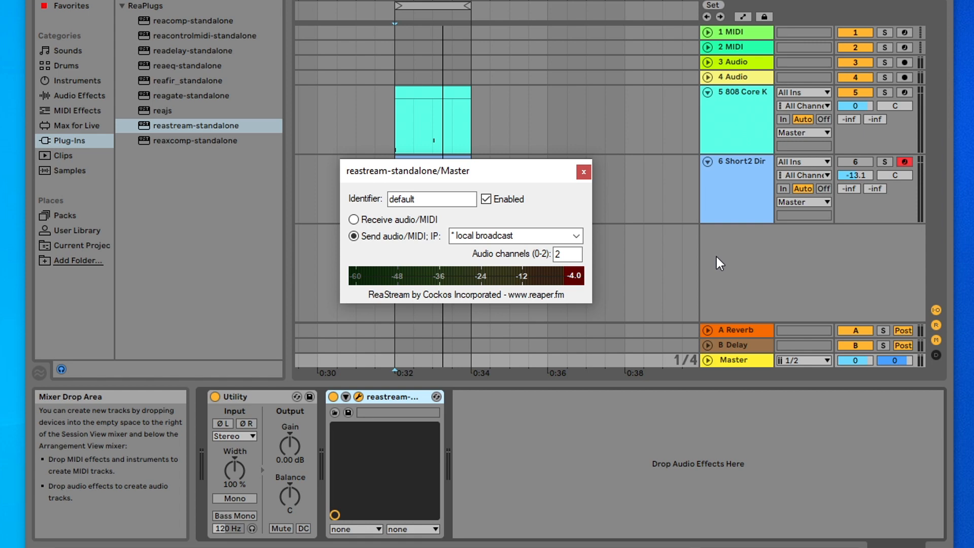
Set ReaStream identifier to music, sending audio/MIDI over local broadcast
left_click(431, 198)
type("m")
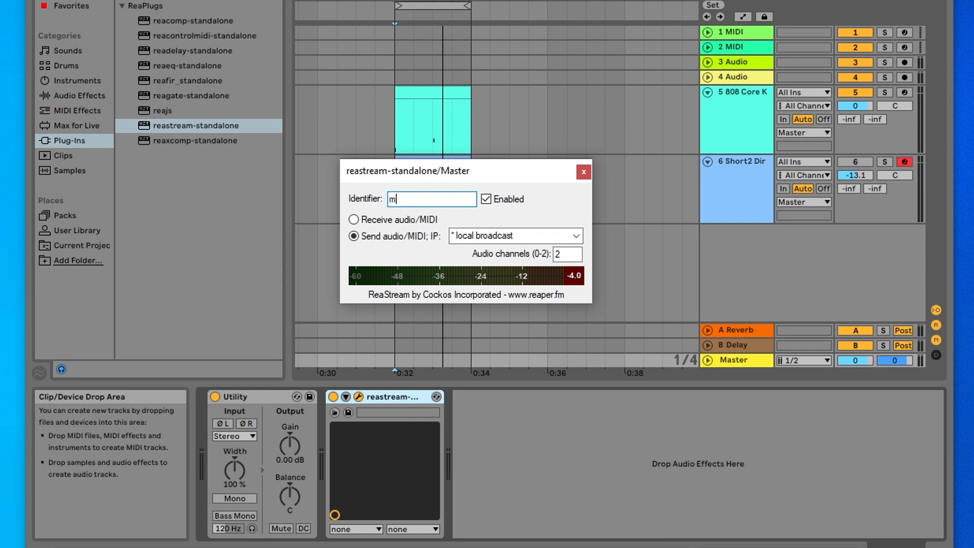
type("usic")
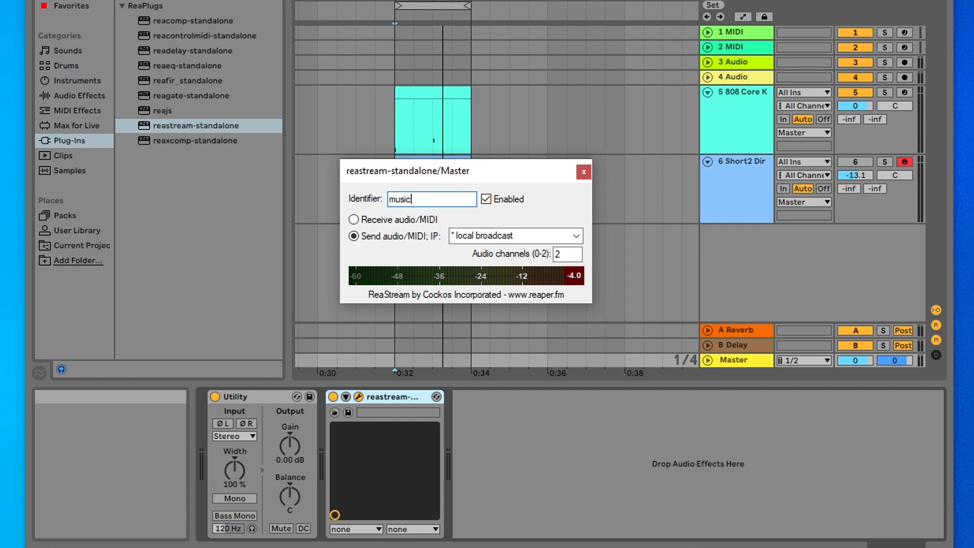
mouse_move(550, 211)
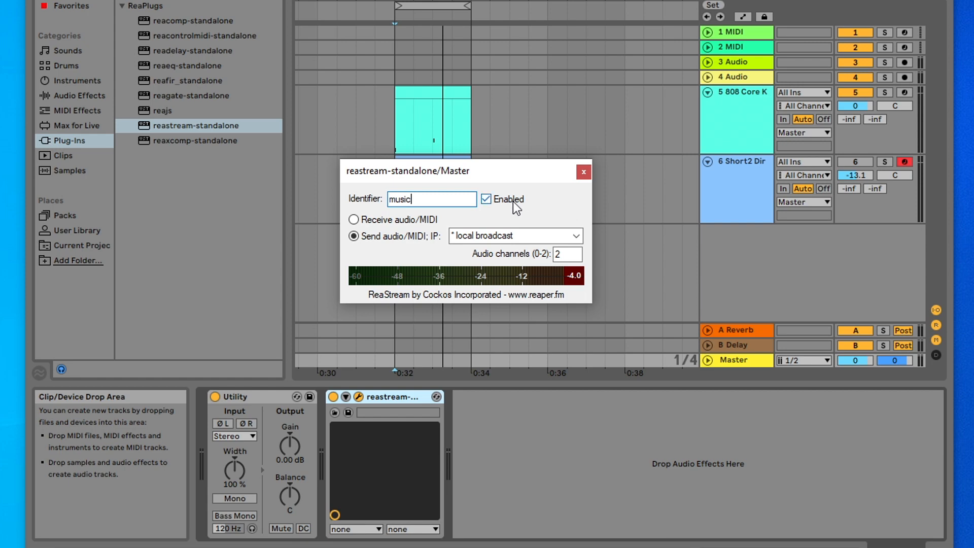
mouse_move(406, 252)
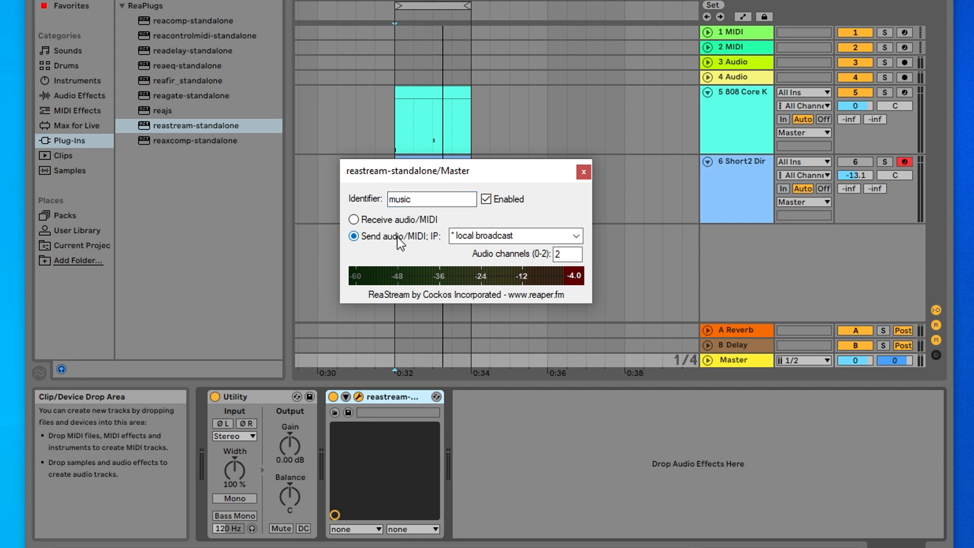
left_click(577, 235)
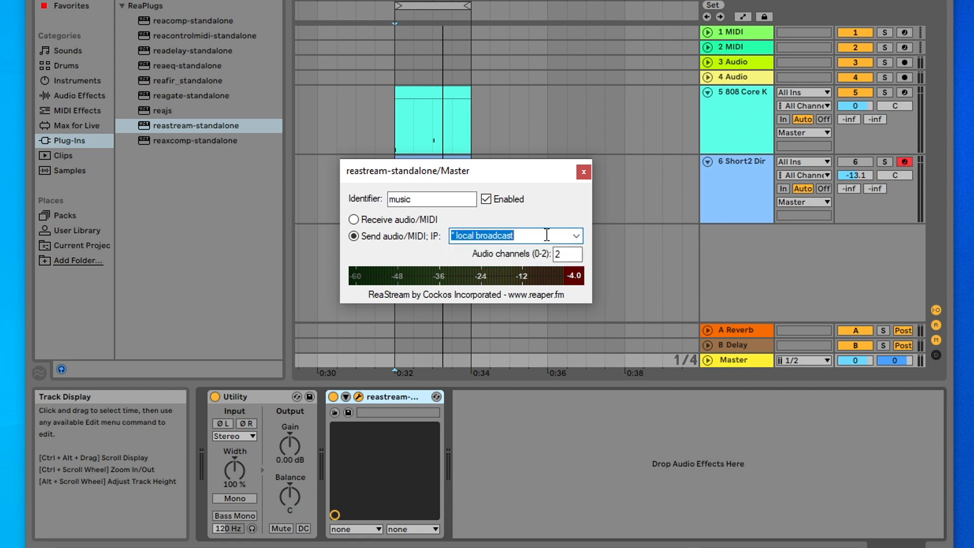
left_click(582, 170)
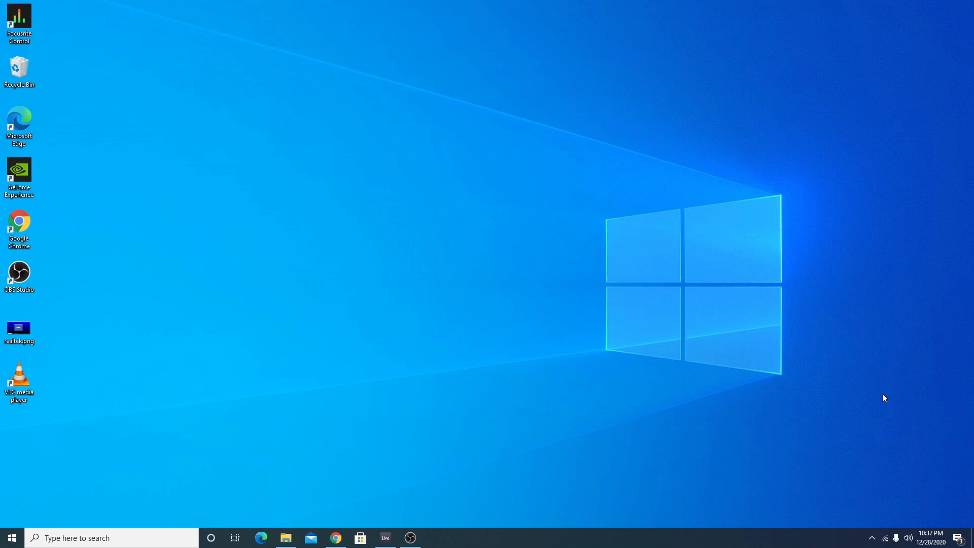
mouse_move(906, 537)
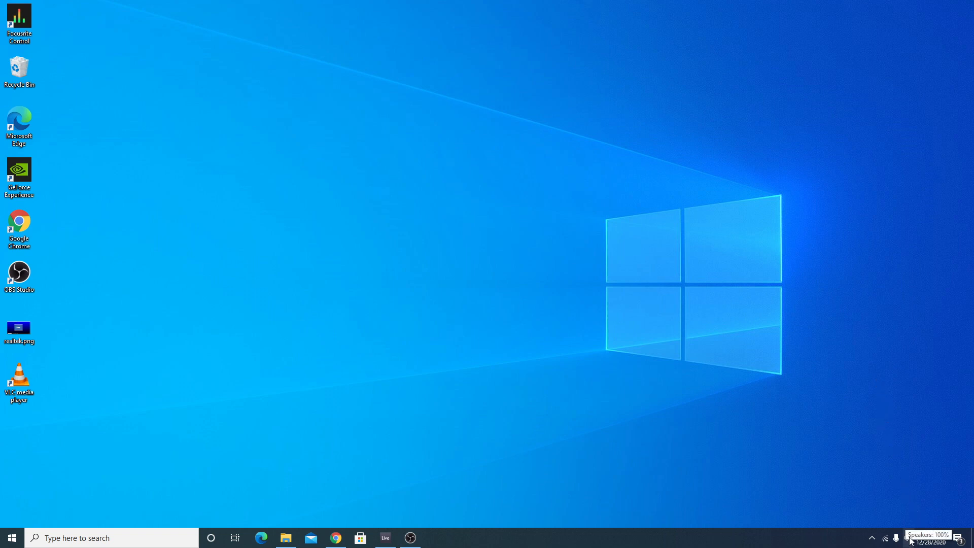
Reach the Sound settings page showing Focusrite USB Audio for output and input
right_click(908, 538)
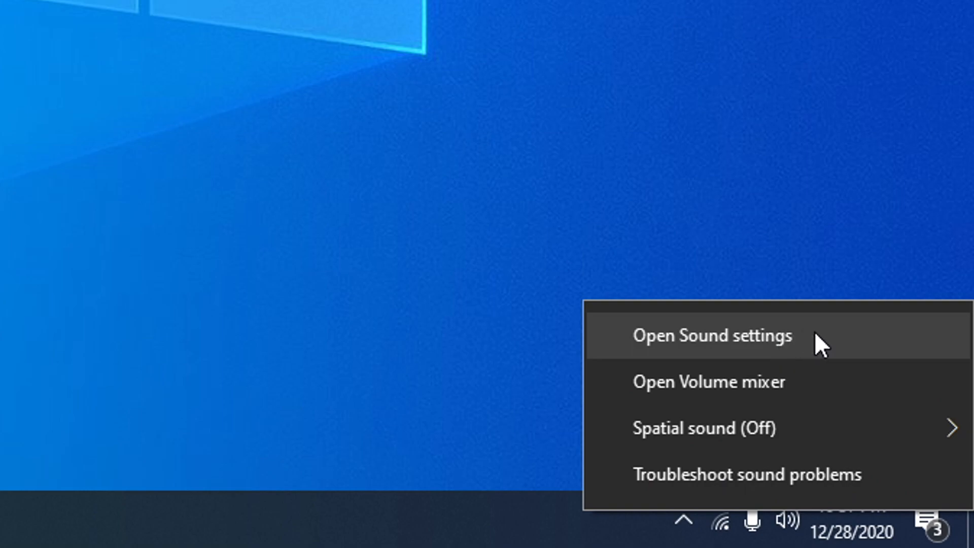
left_click(712, 335)
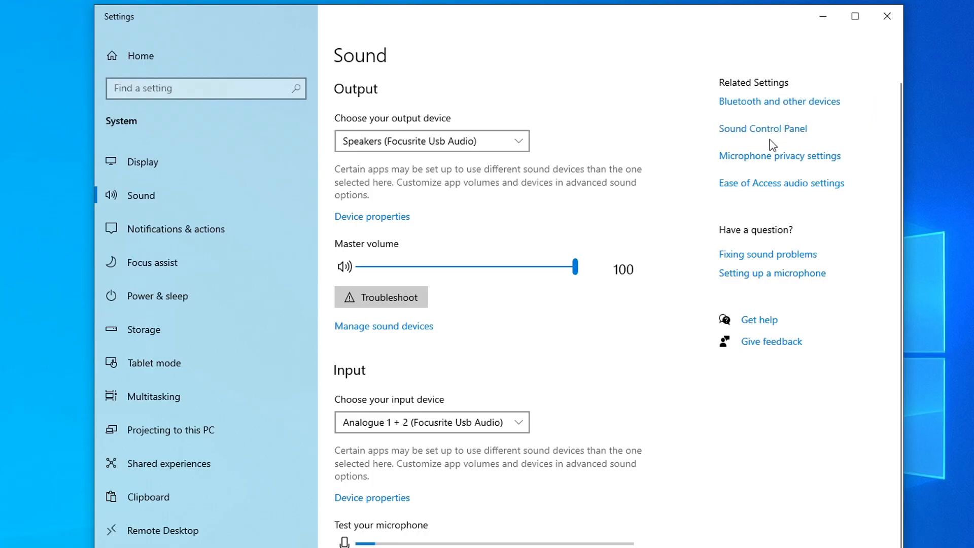
mouse_move(774, 140)
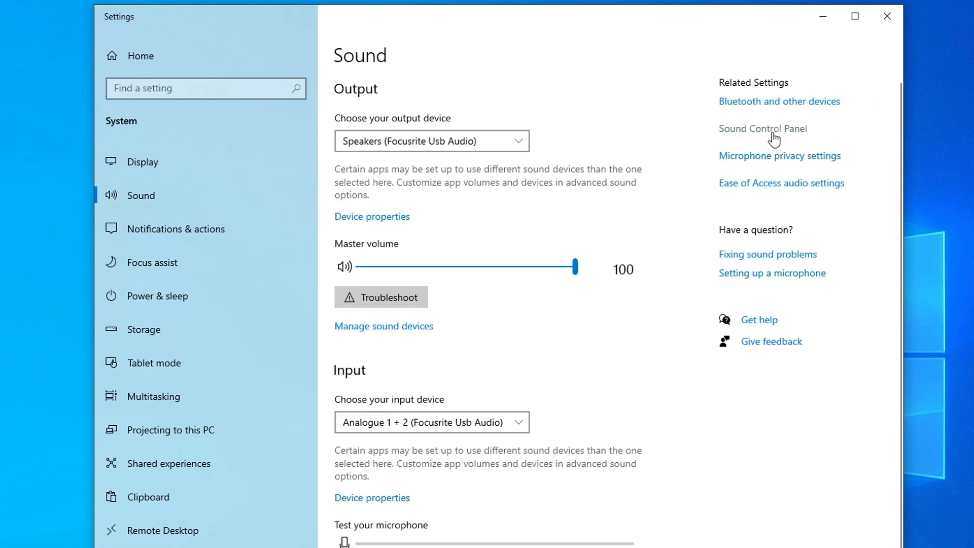
mouse_move(808, 138)
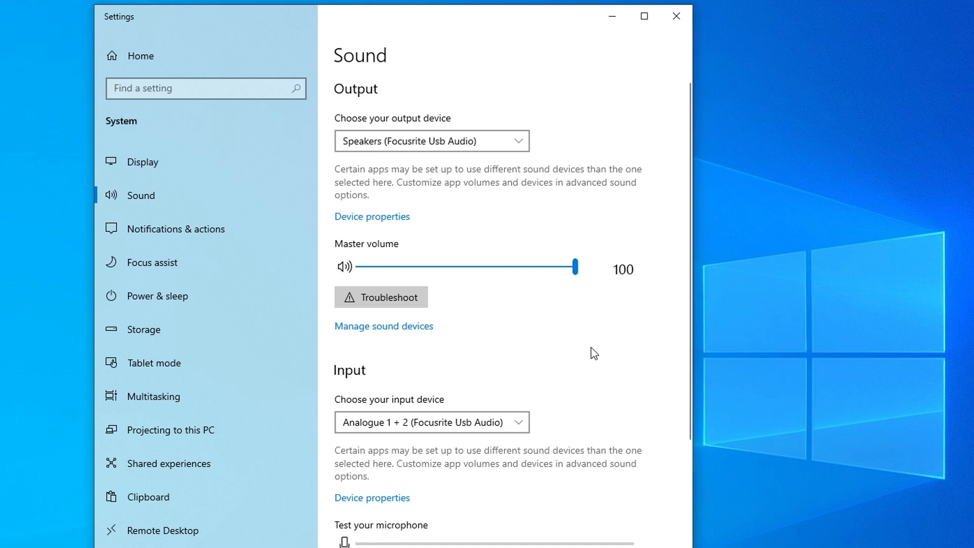
scroll("down", 3)
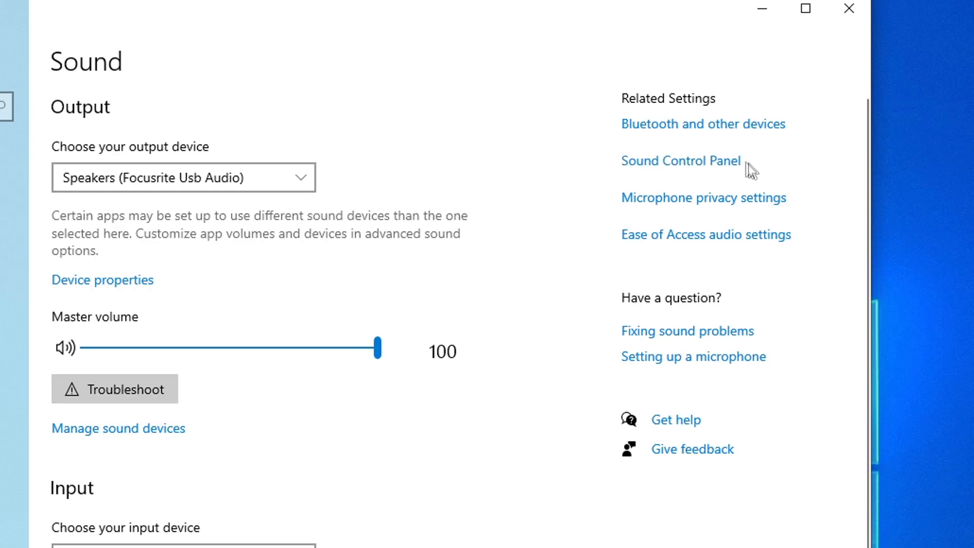
mouse_move(667, 169)
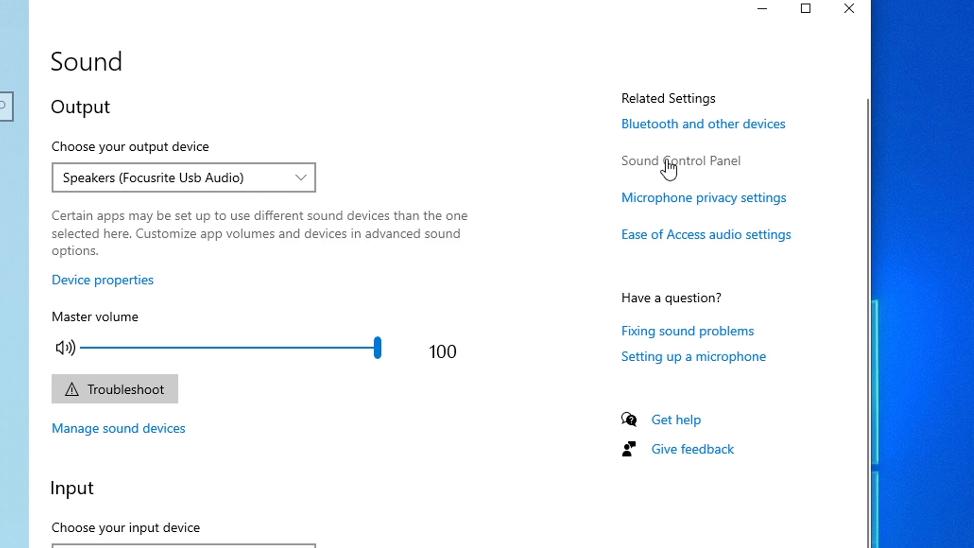
Show the Recording devices in the classic Sound Control Panel and bring up Stereo Mix's context menu
left_click(681, 161)
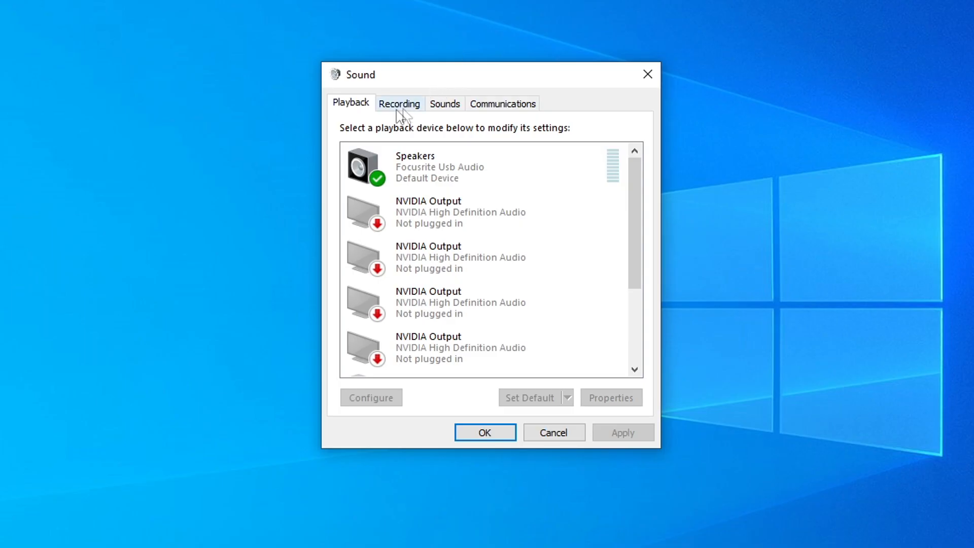
left_click(399, 103)
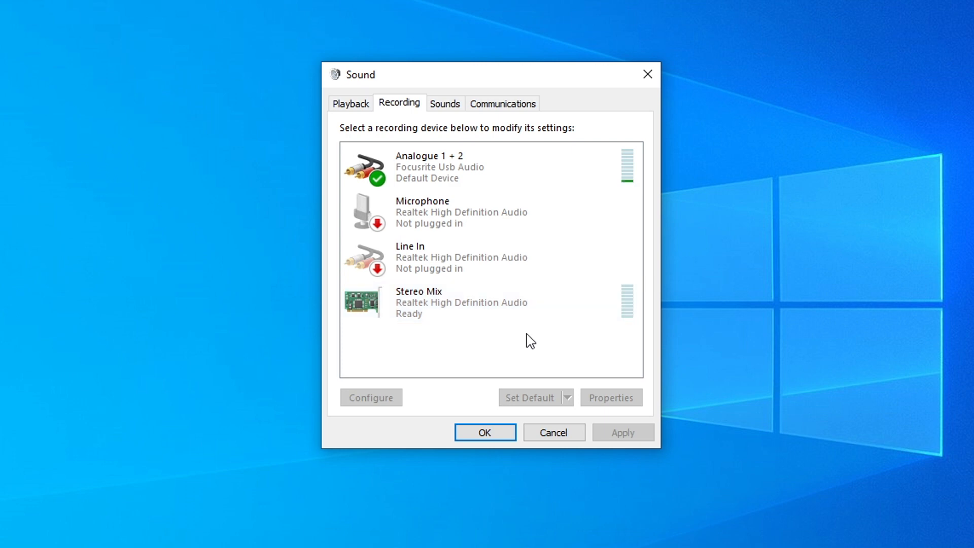
mouse_move(487, 343)
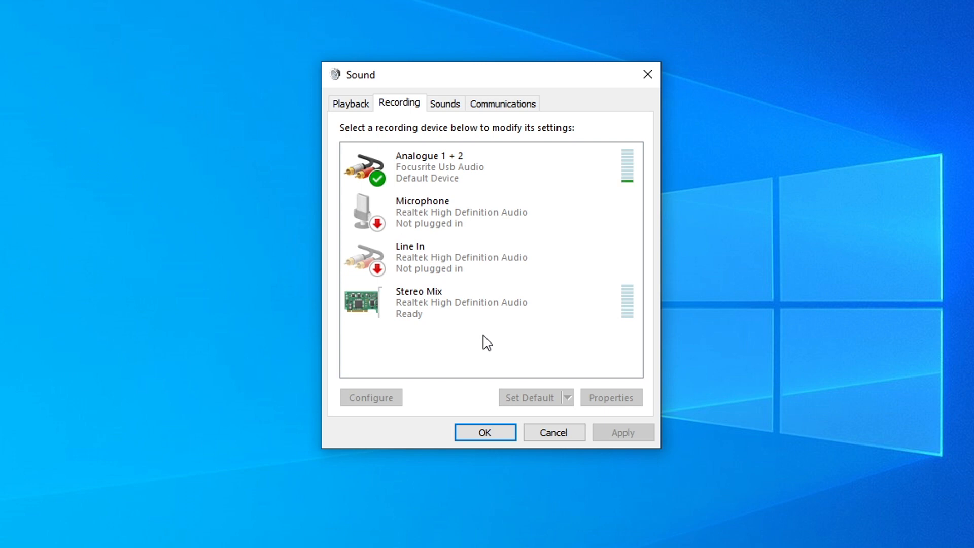
right_click(485, 342)
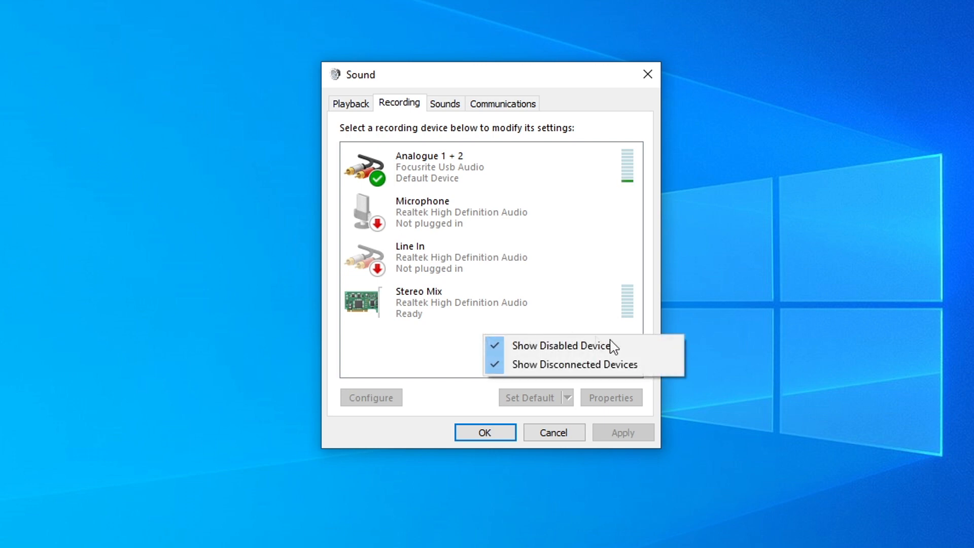
mouse_move(640, 350)
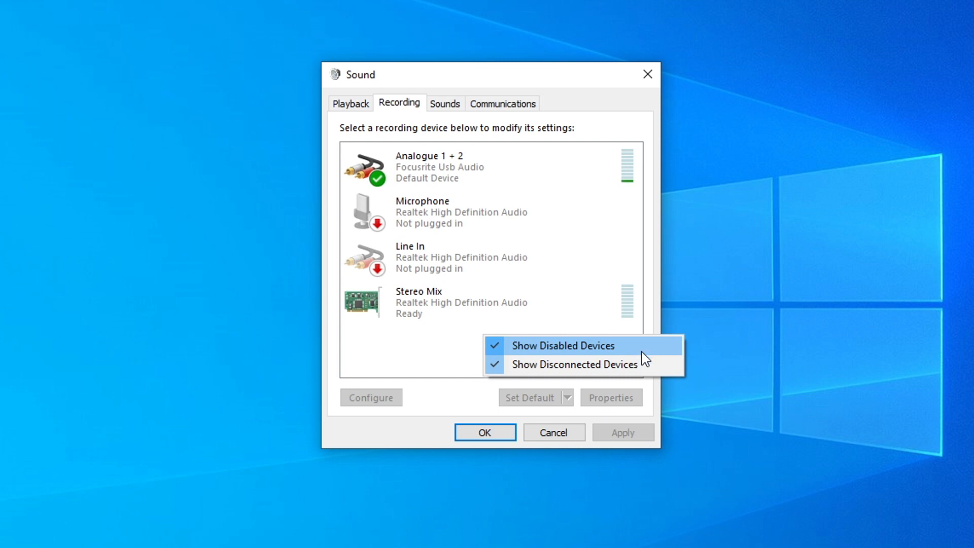
mouse_move(652, 364)
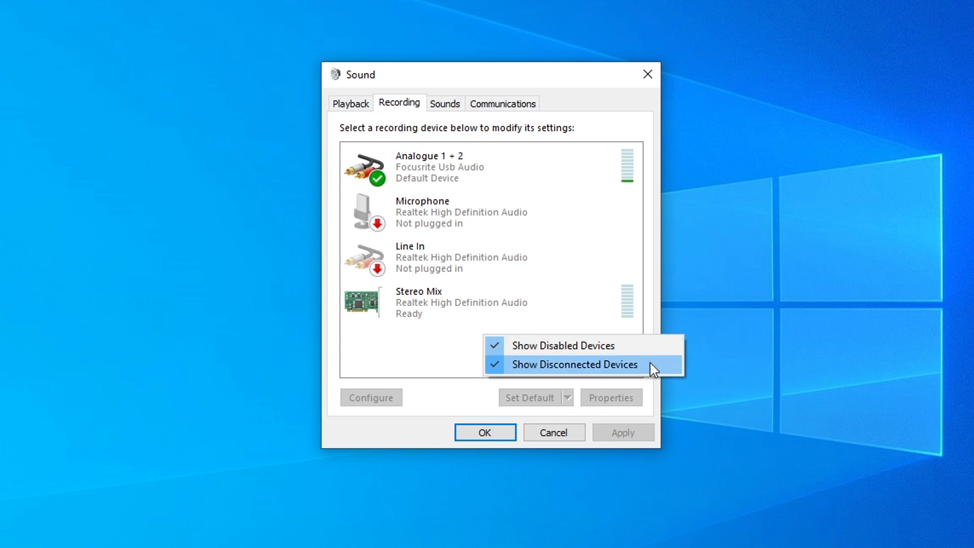
right_click(418, 302)
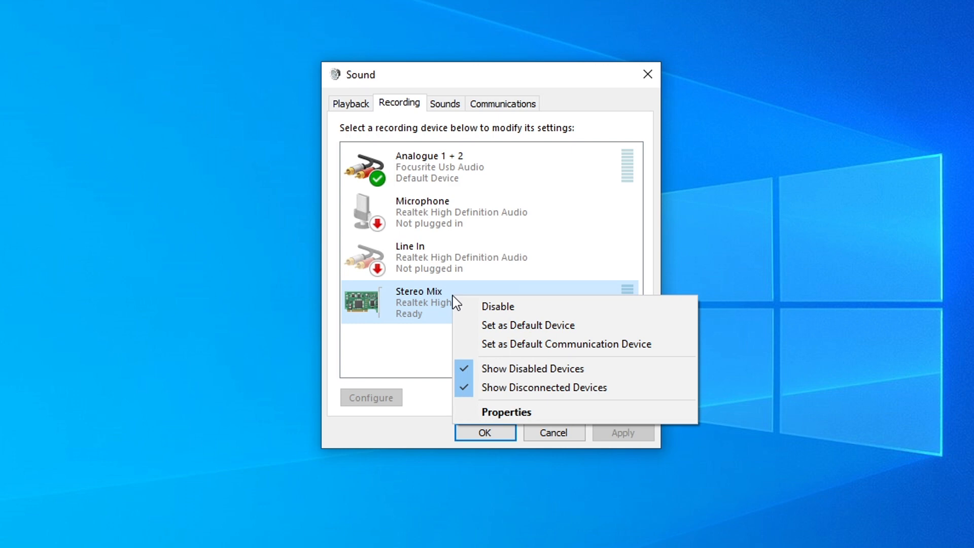
mouse_move(558, 308)
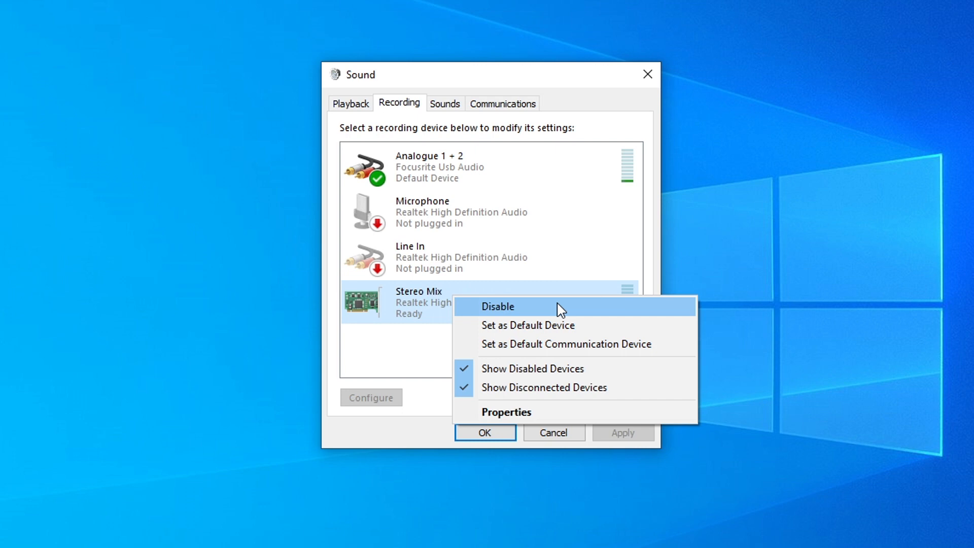
mouse_move(545, 411)
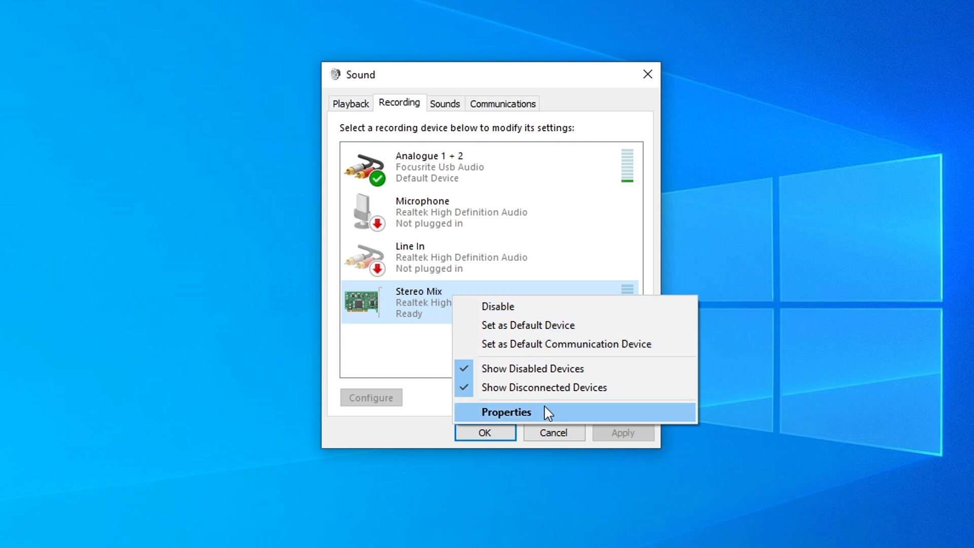
Review Stereo Mix's Levels, Enhancements and Advanced settings, keeping 2 channel, 24 bit, 48000 Hz
left_click(505, 412)
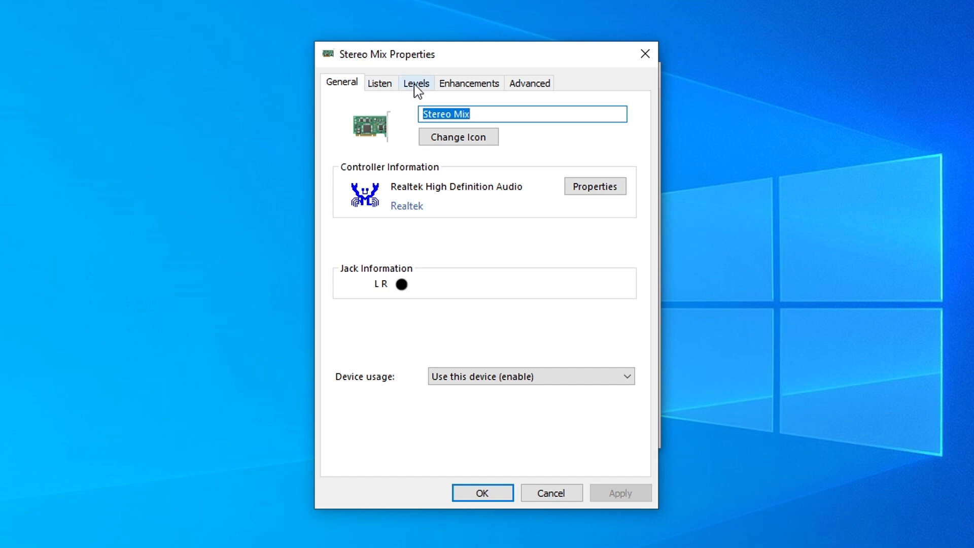
left_click(416, 82)
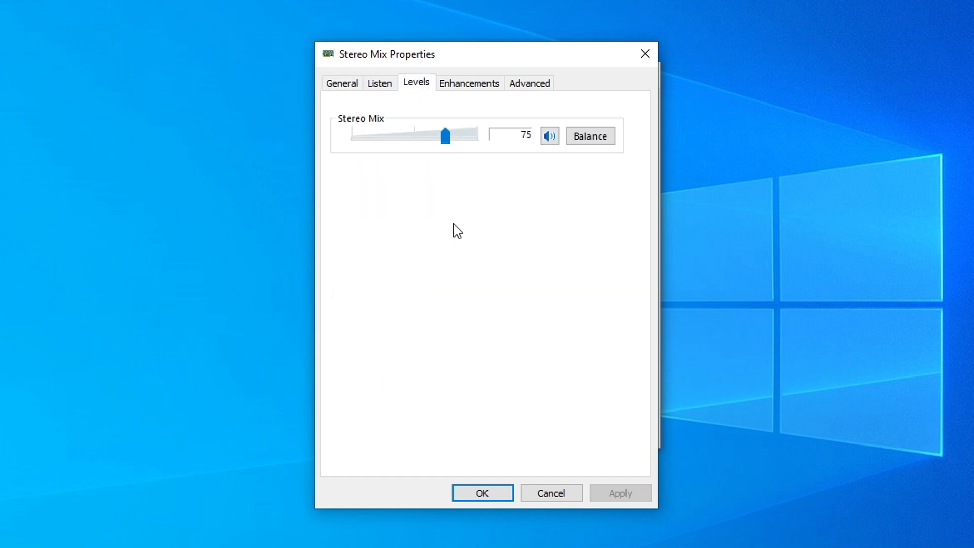
left_click(468, 82)
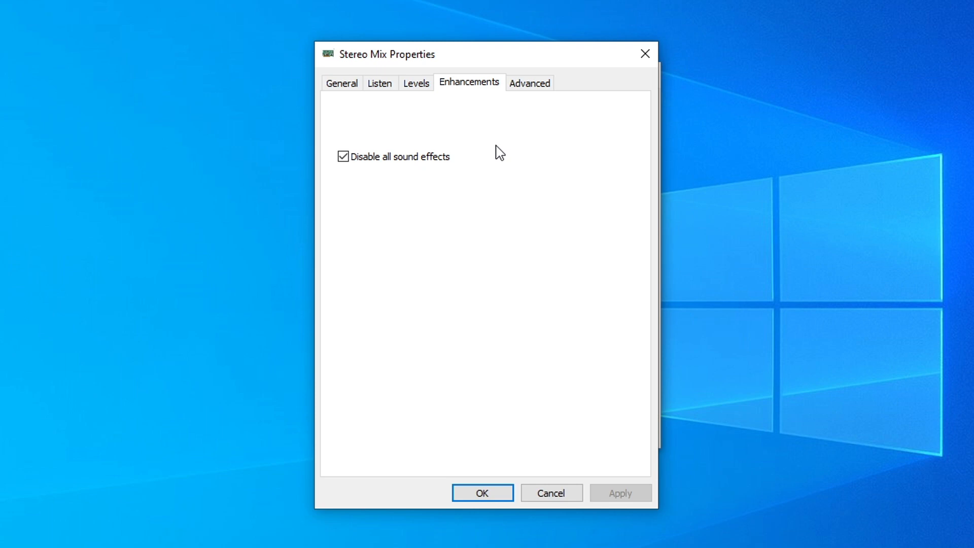
left_click(529, 83)
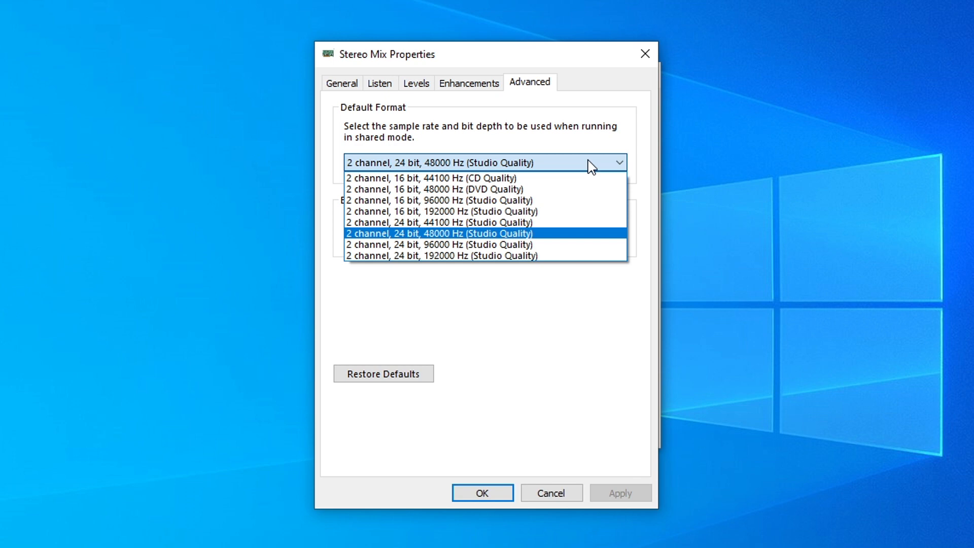
left_click(442, 233)
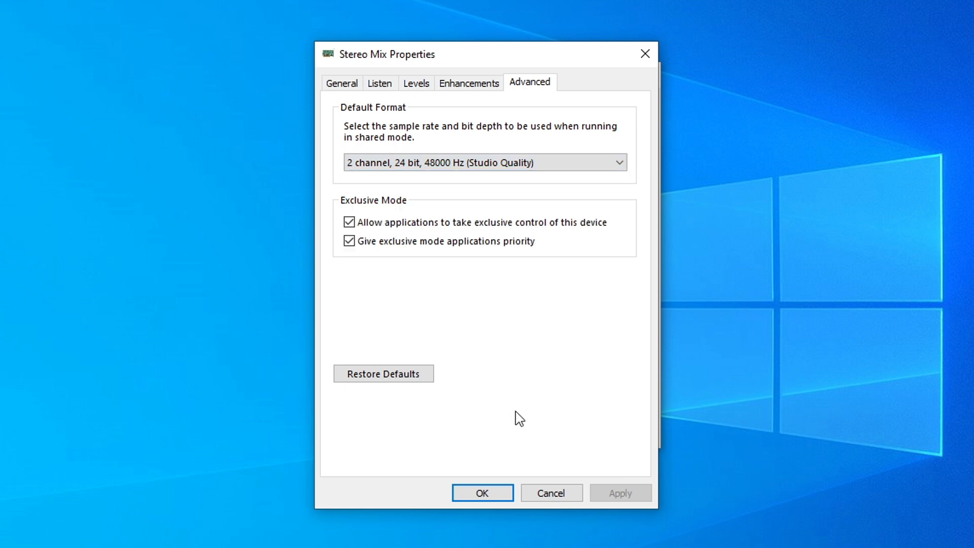
mouse_move(482, 493)
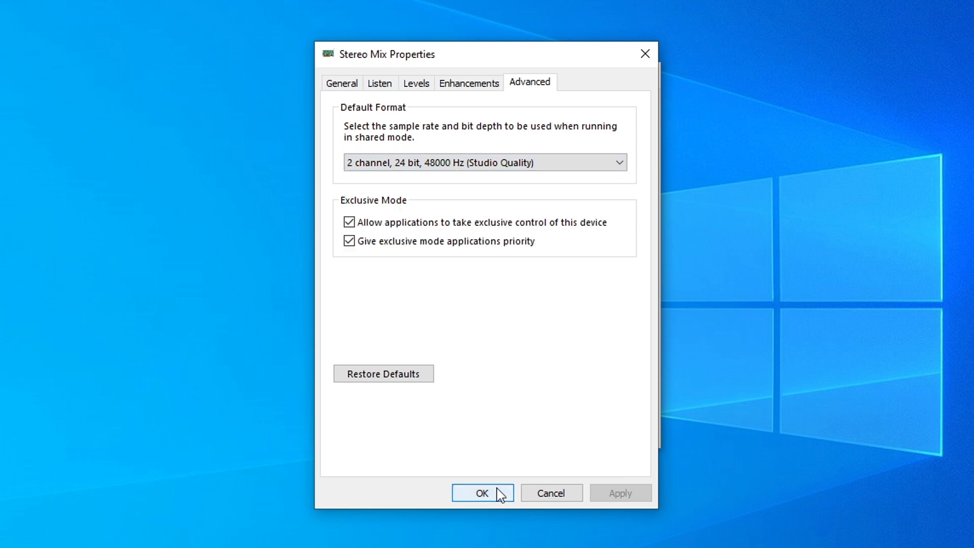
left_click(483, 493)
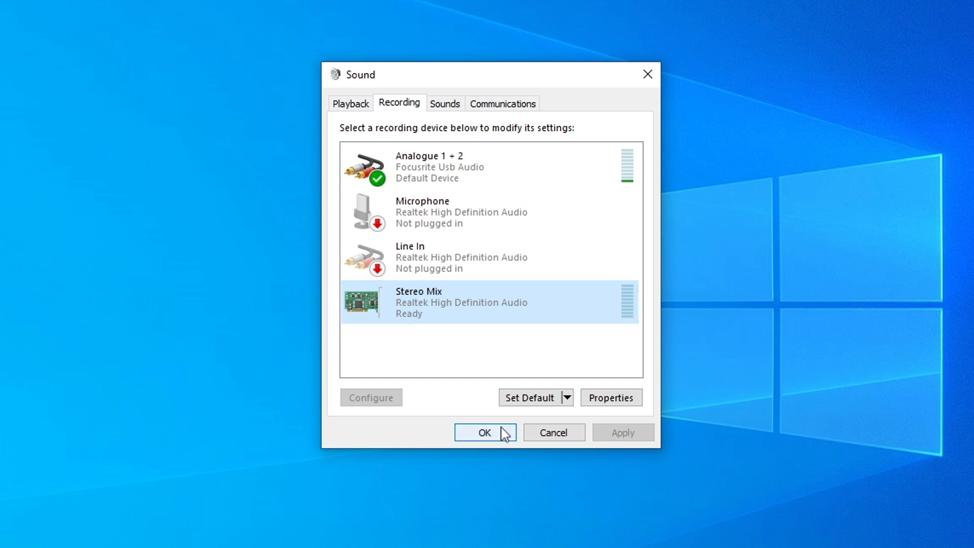
Close the Sound dialog and show OBS's Audio settings with Focusrite speakers and Analogue 1 + 2
left_click(485, 432)
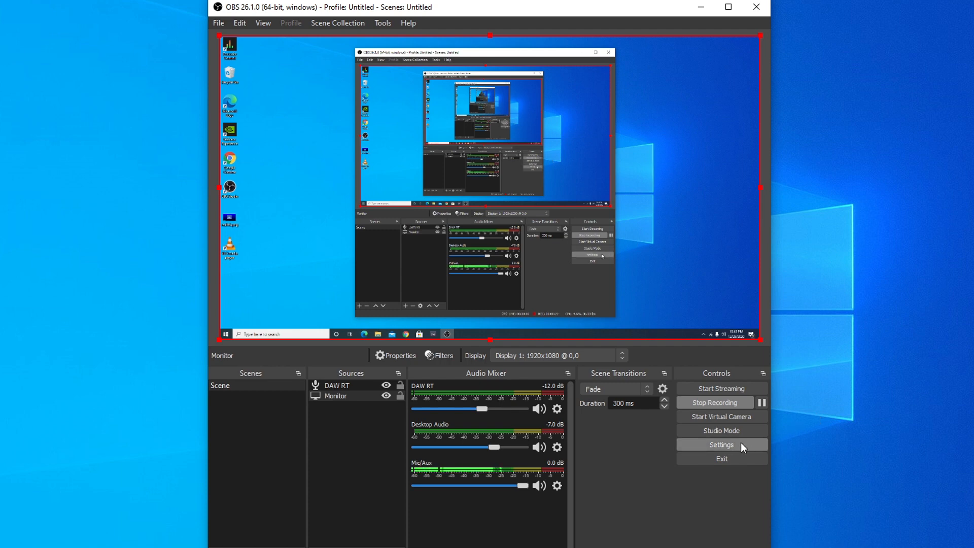
left_click(722, 444)
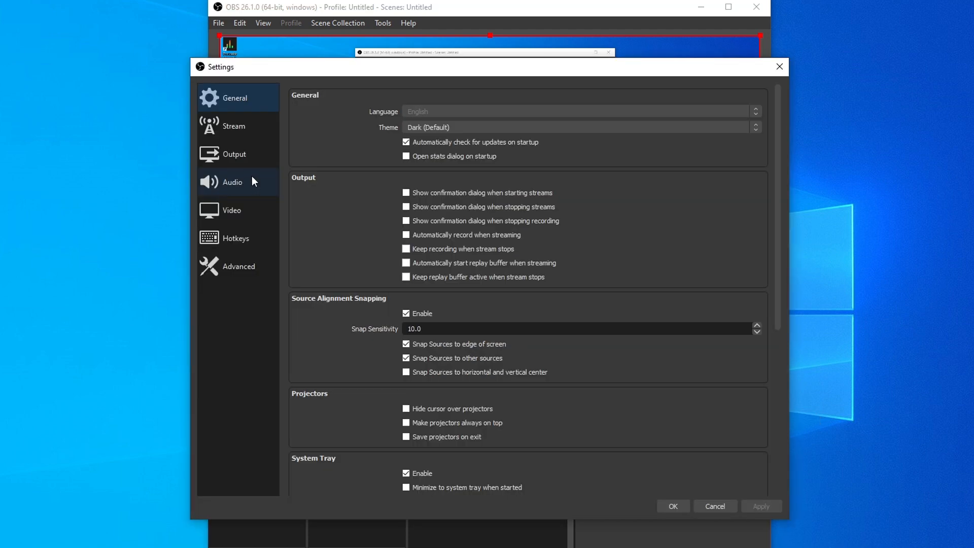
left_click(232, 182)
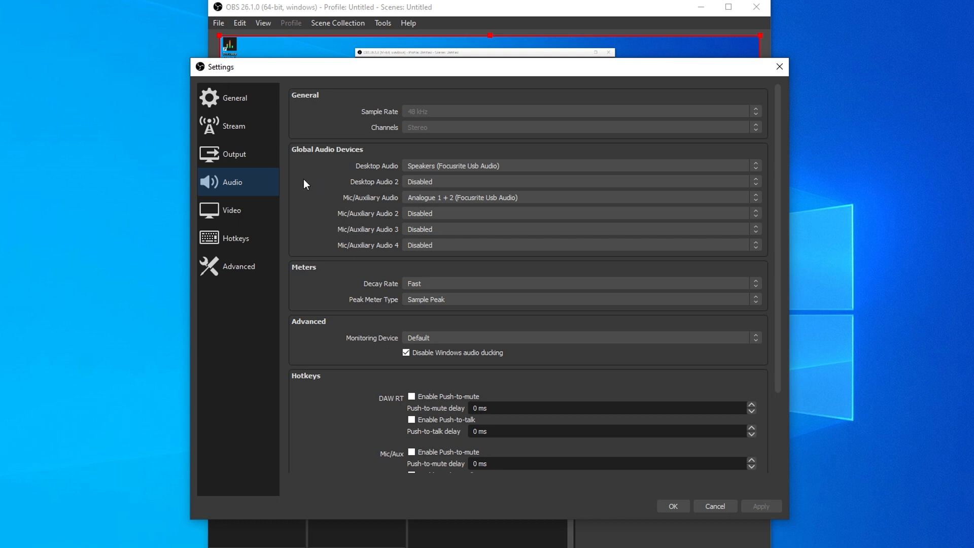
mouse_move(547, 165)
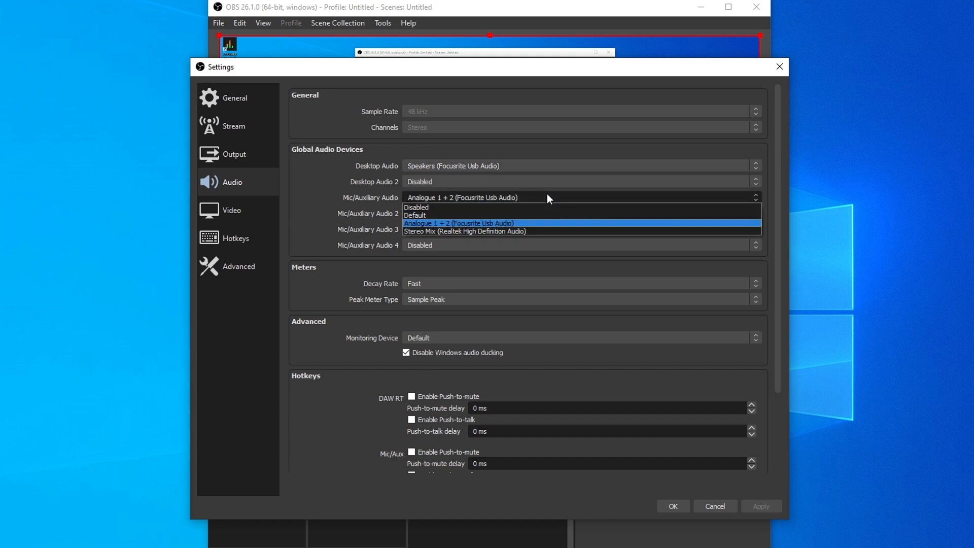
mouse_move(549, 195)
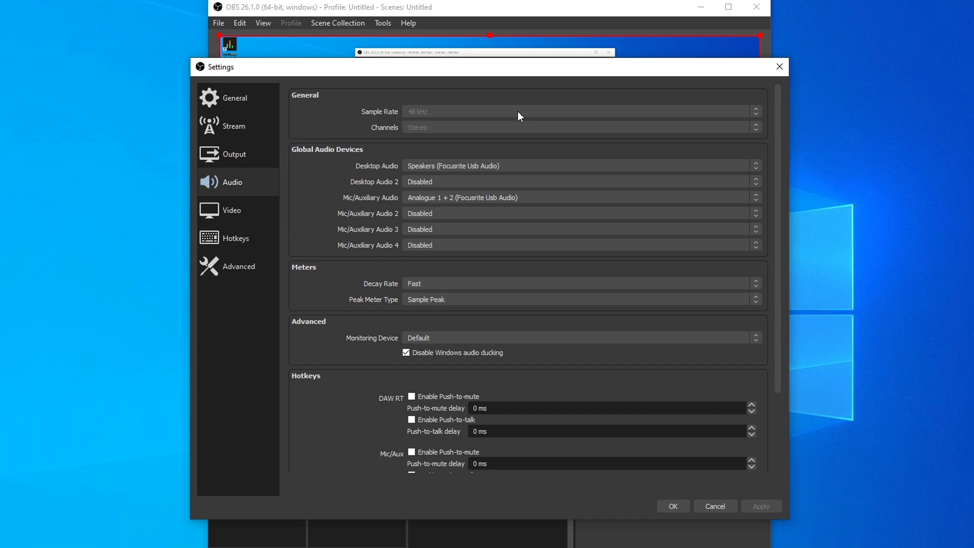
mouse_move(234, 154)
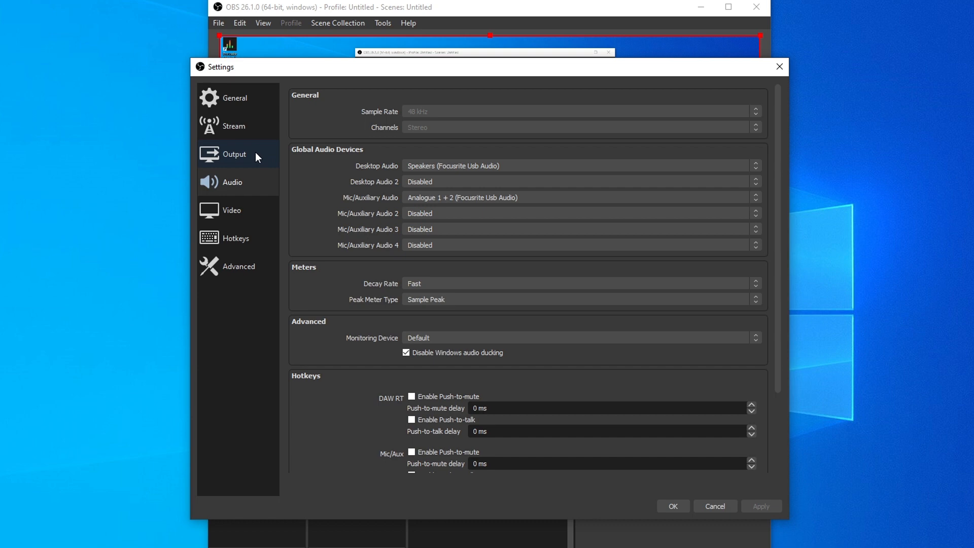
View the Output settings' audio tracks named DAW, Desktop and Microphone for tracks 1 to 3
left_click(234, 154)
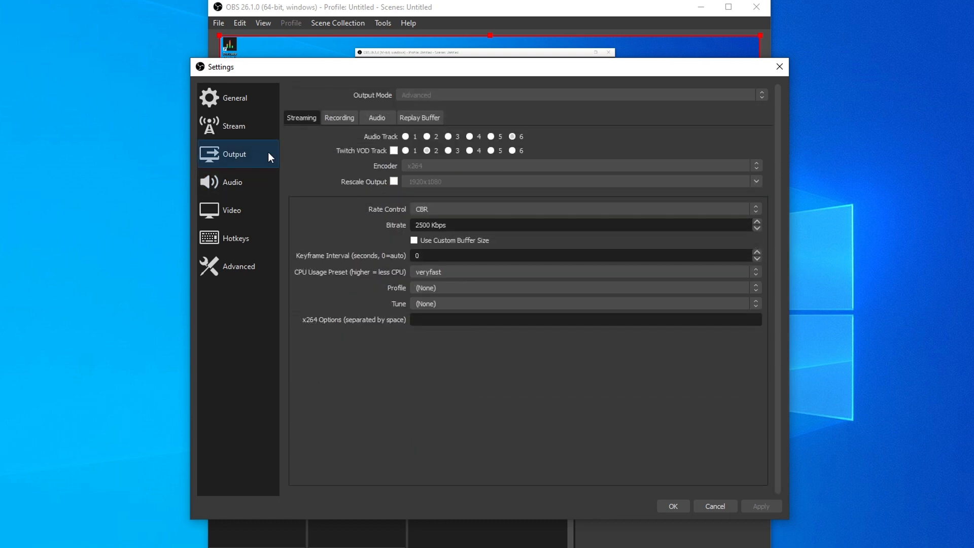
mouse_move(511, 137)
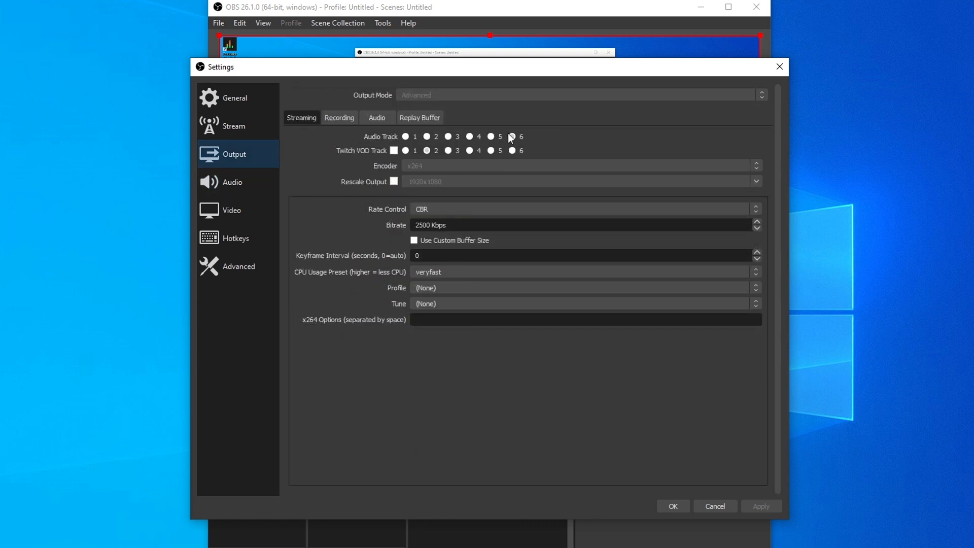
left_click(338, 118)
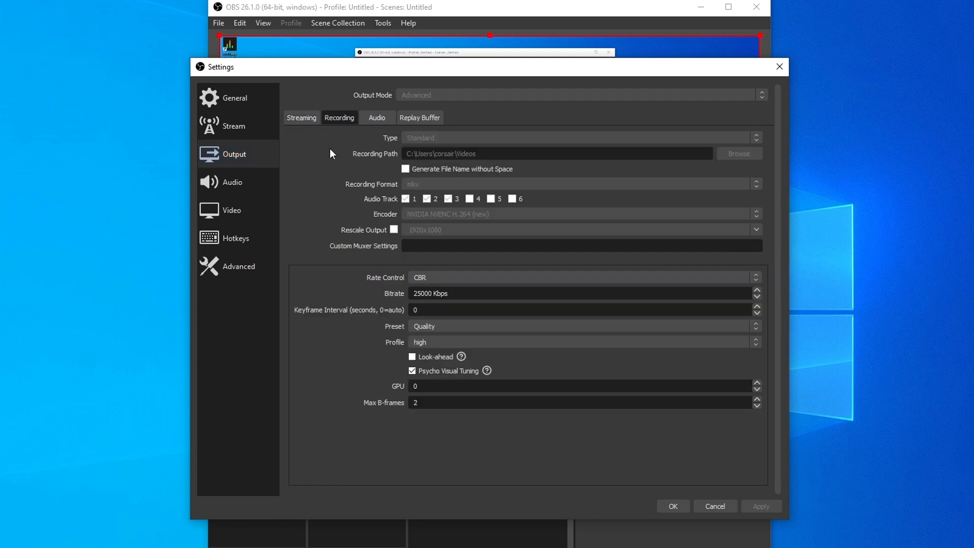
mouse_move(316, 203)
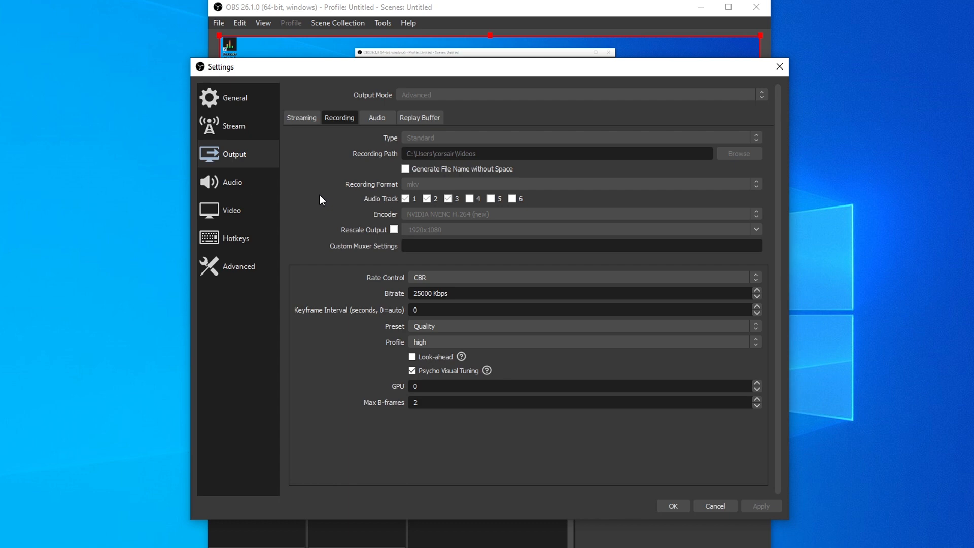
mouse_move(377, 117)
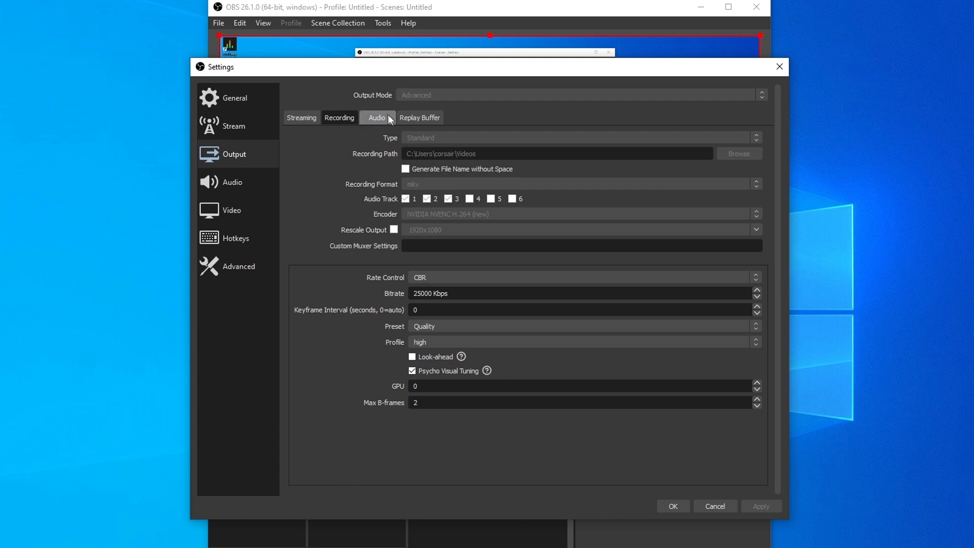
left_click(376, 118)
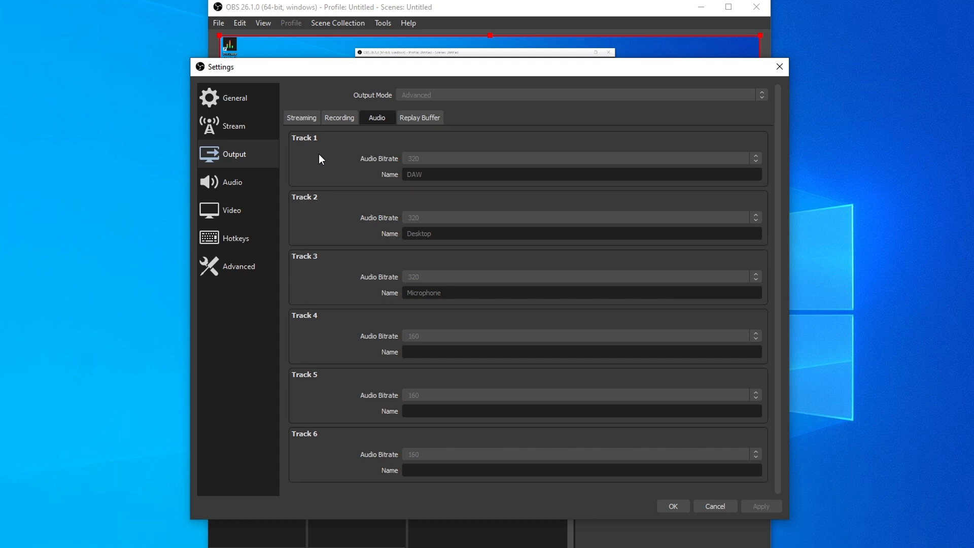
mouse_move(672, 506)
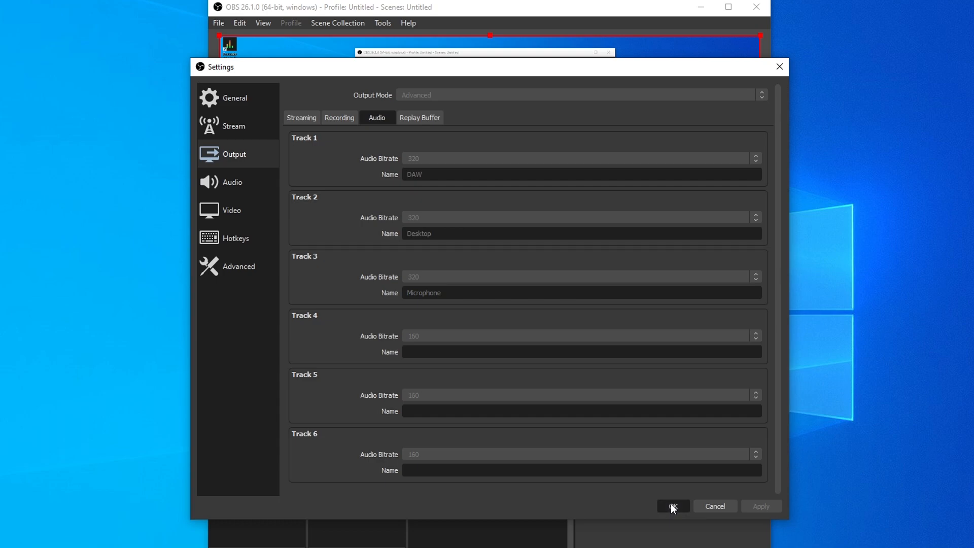
Confirm the settings and start creating a new Audio Input Capture source in the scene
left_click(672, 505)
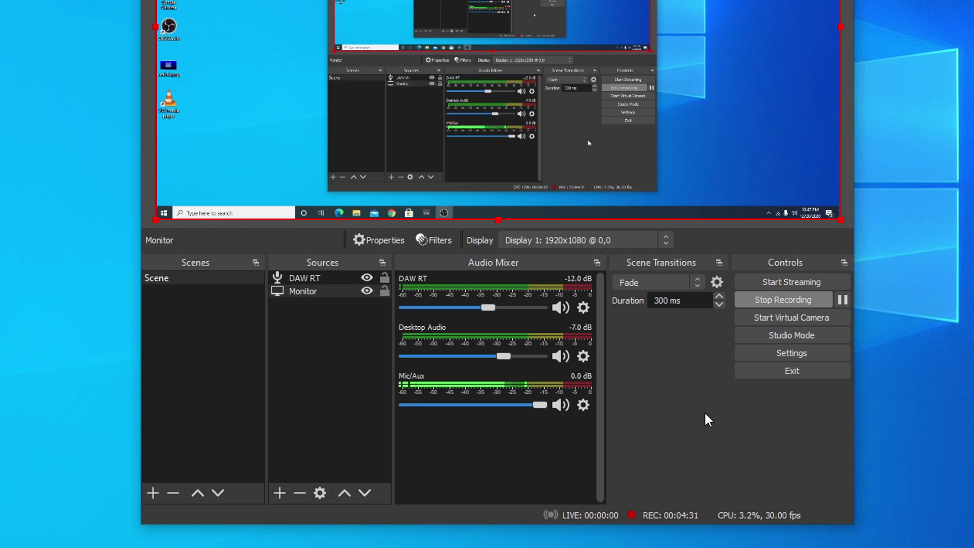
mouse_move(303, 361)
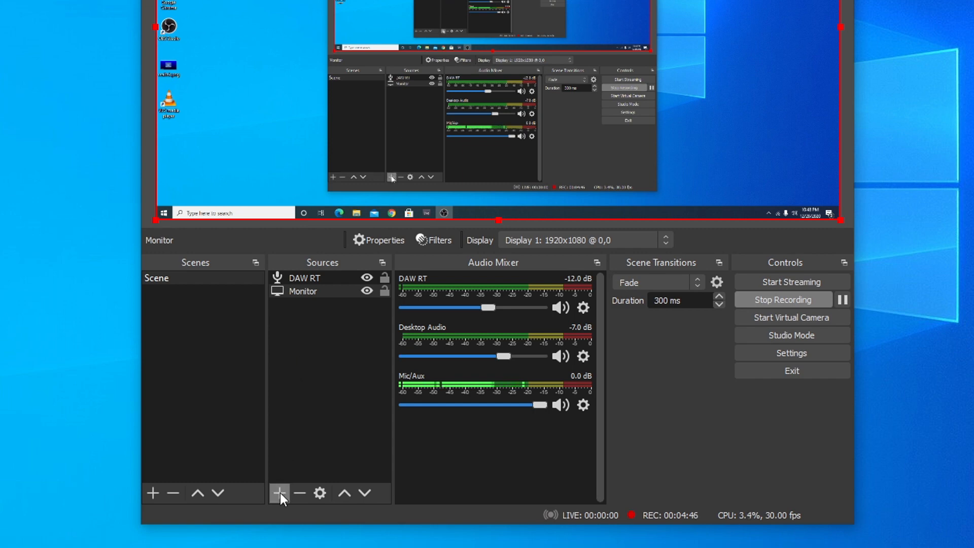
mouse_move(280, 493)
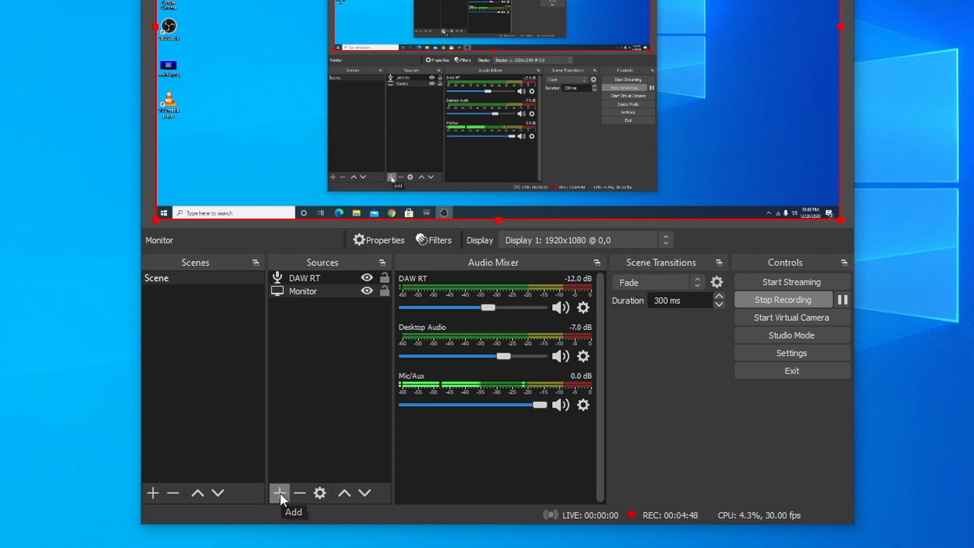
left_click(279, 493)
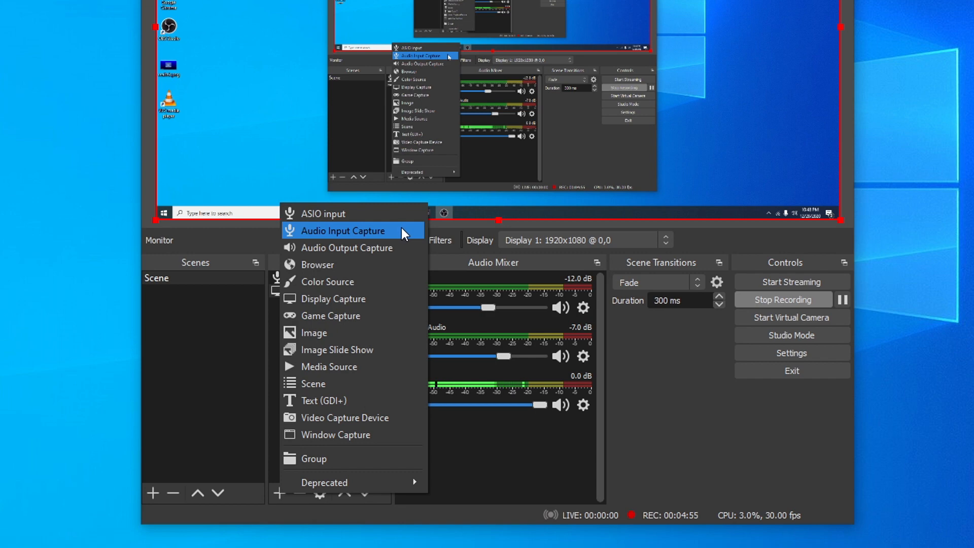
left_click(343, 231)
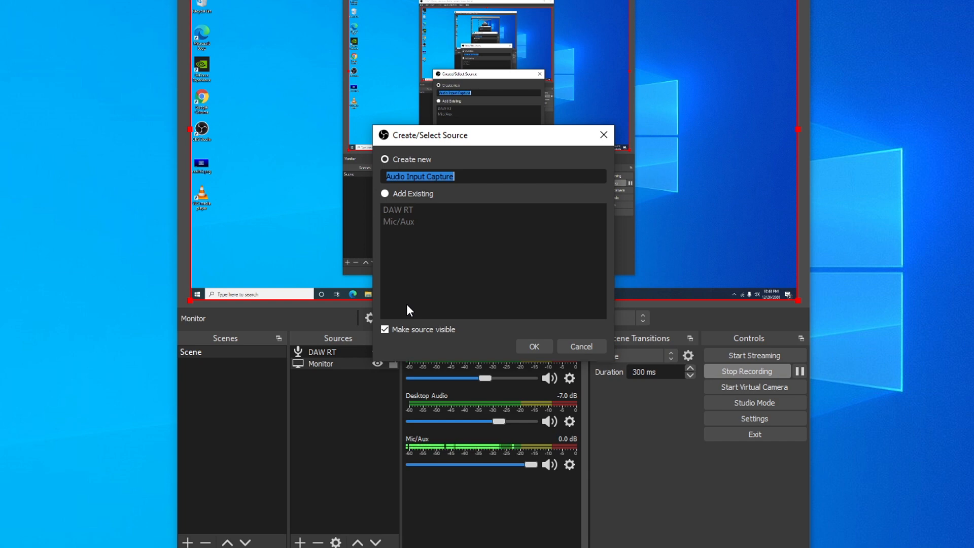
Add the existing DAW RT source capturing the Stereo Mix device
left_click(532, 346)
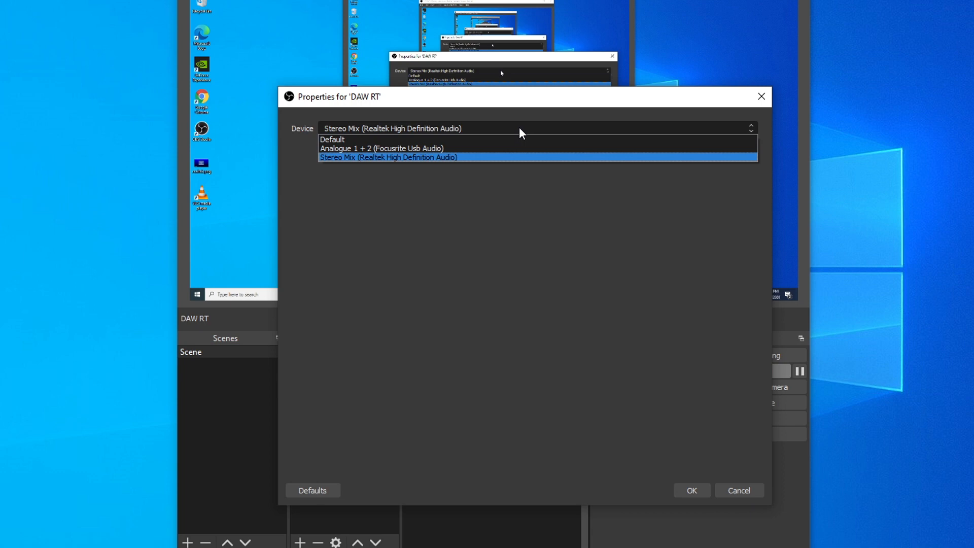
left_click(388, 157)
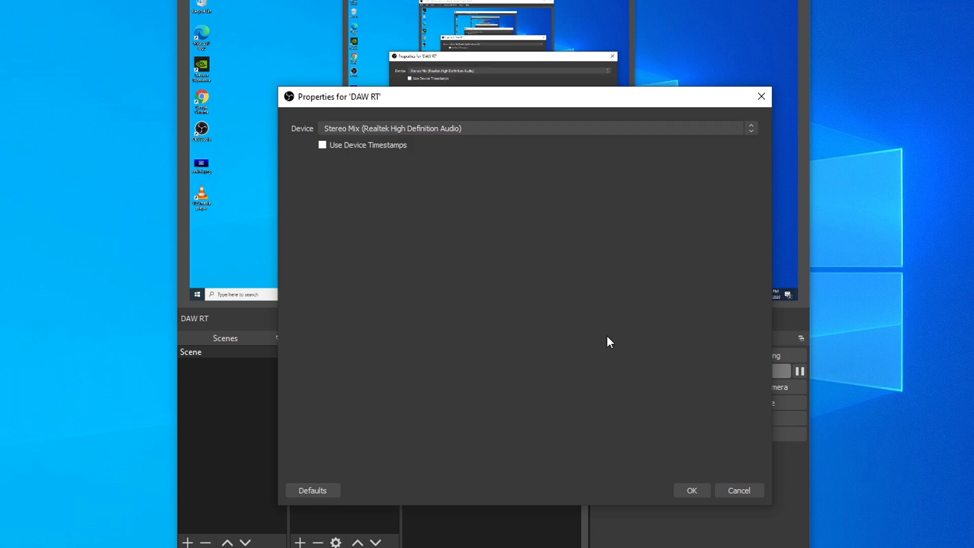
mouse_move(688, 444)
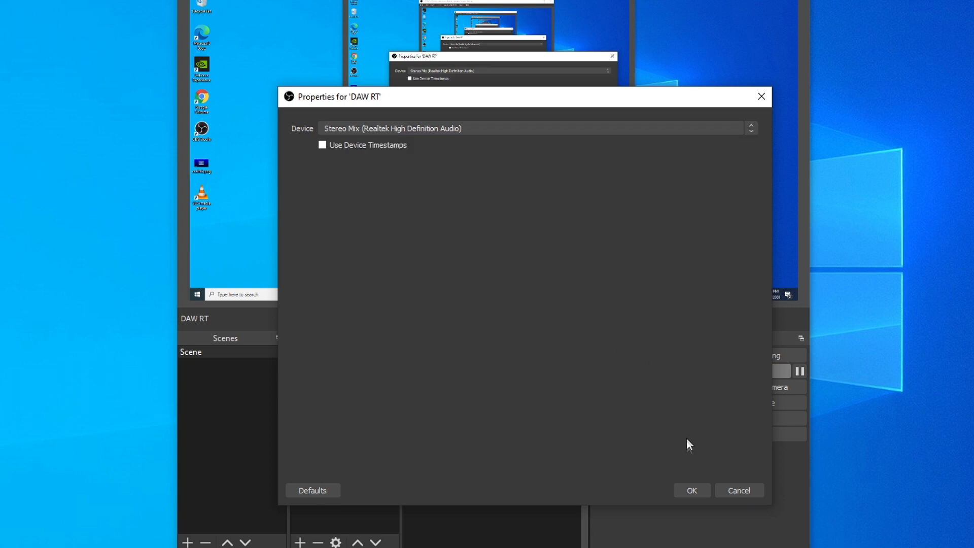
left_click(691, 490)
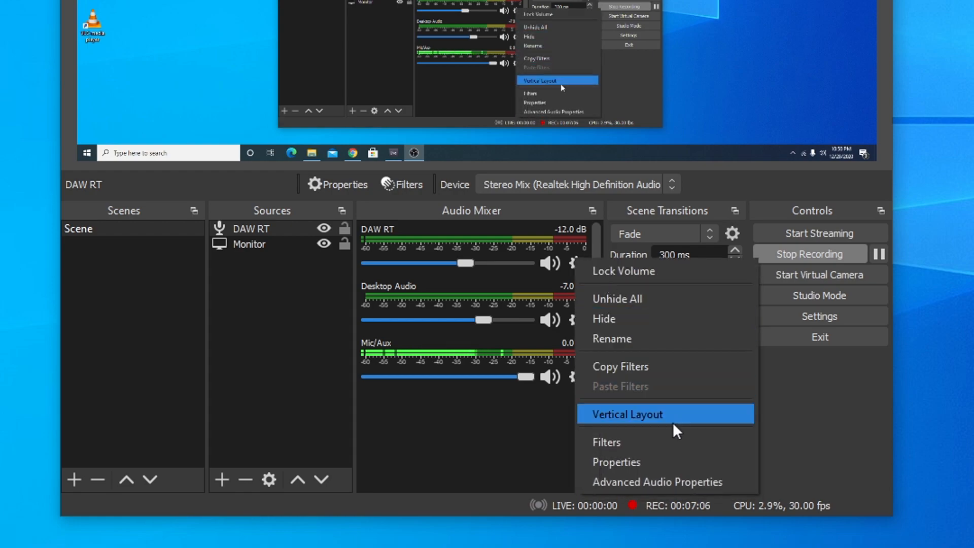
Add a VST 2.x Plug-in filter to the DAW RT source
left_click(605, 441)
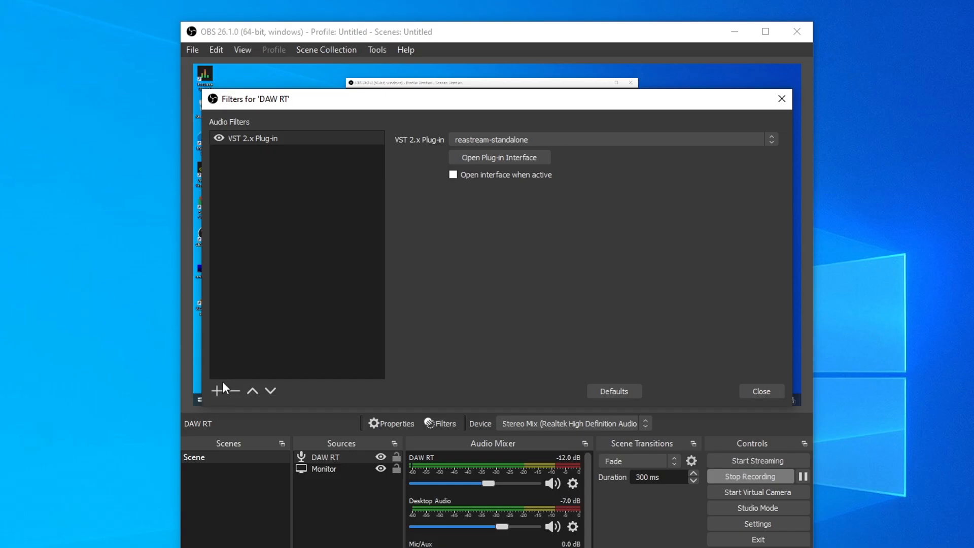
left_click(221, 390)
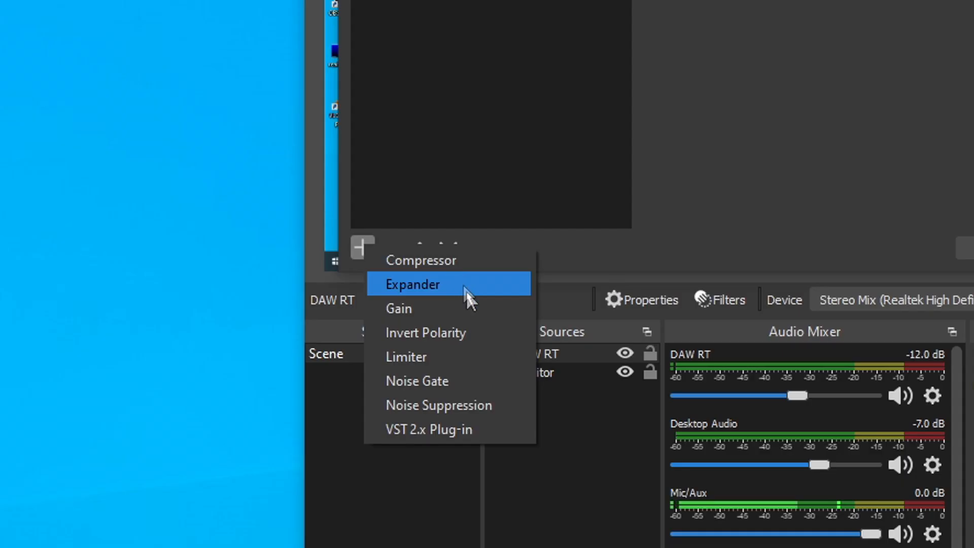
mouse_move(496, 428)
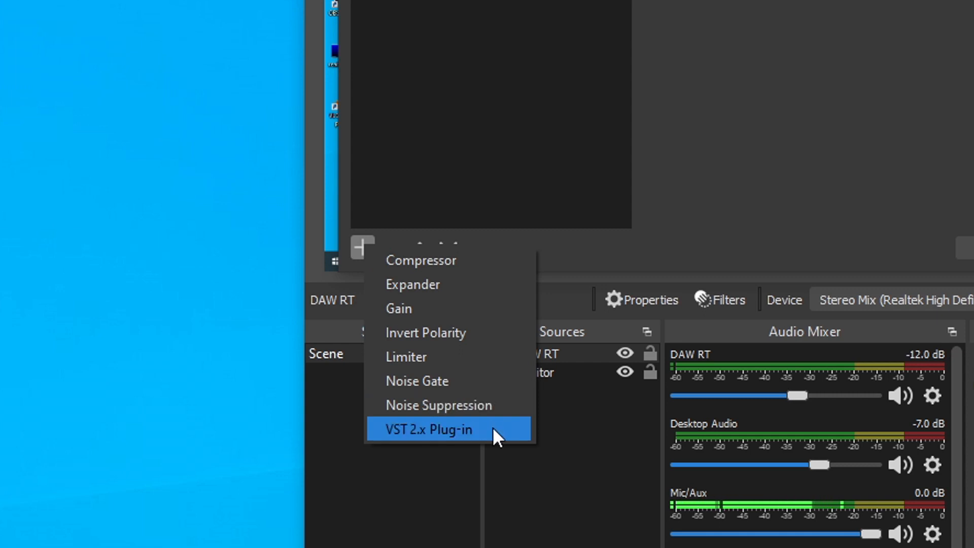
left_click(427, 429)
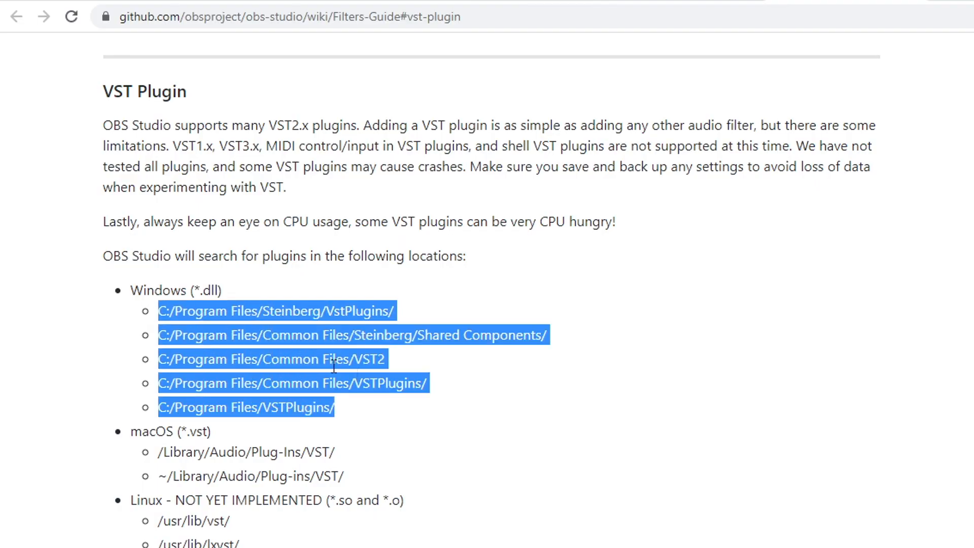
mouse_move(450, 421)
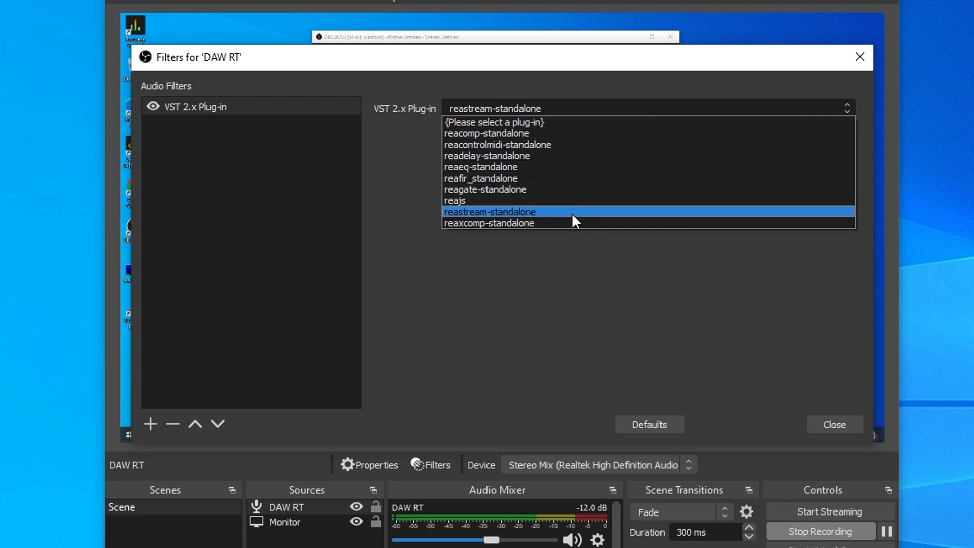
Load reastream-standalone into the DAW RT filter and show its ReaStream window
left_click(489, 211)
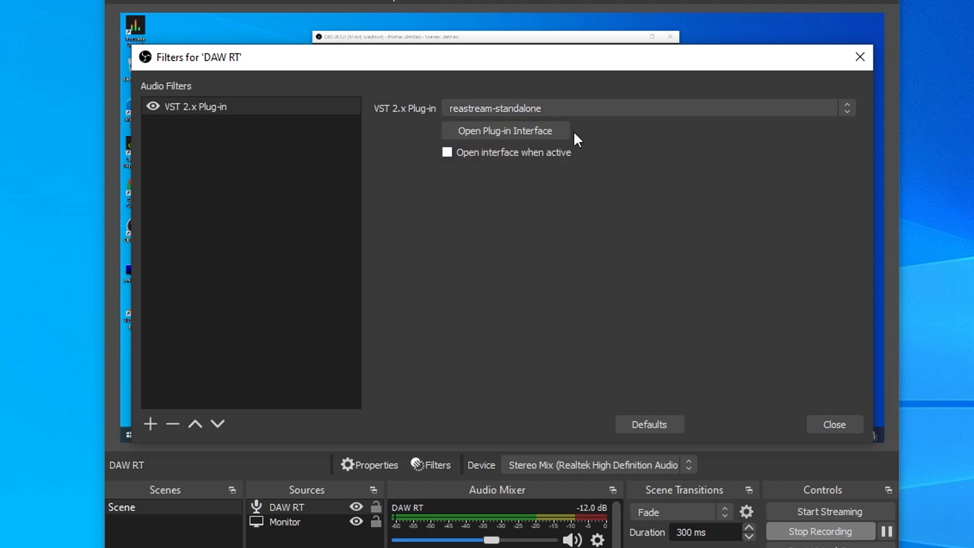
left_click(504, 131)
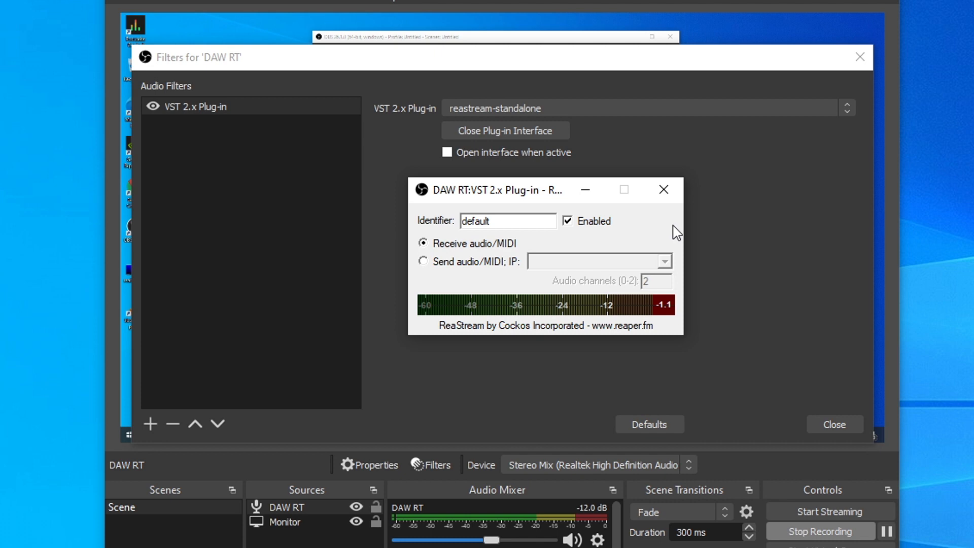
mouse_move(486, 255)
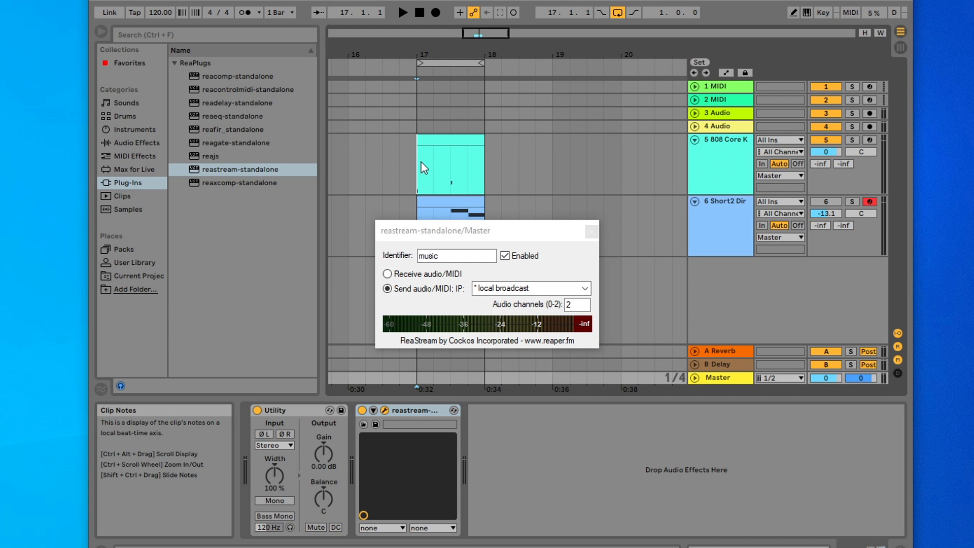
Play the Live set and set the OBS ReaStream receiver's identifier to 'music'
left_click(401, 12)
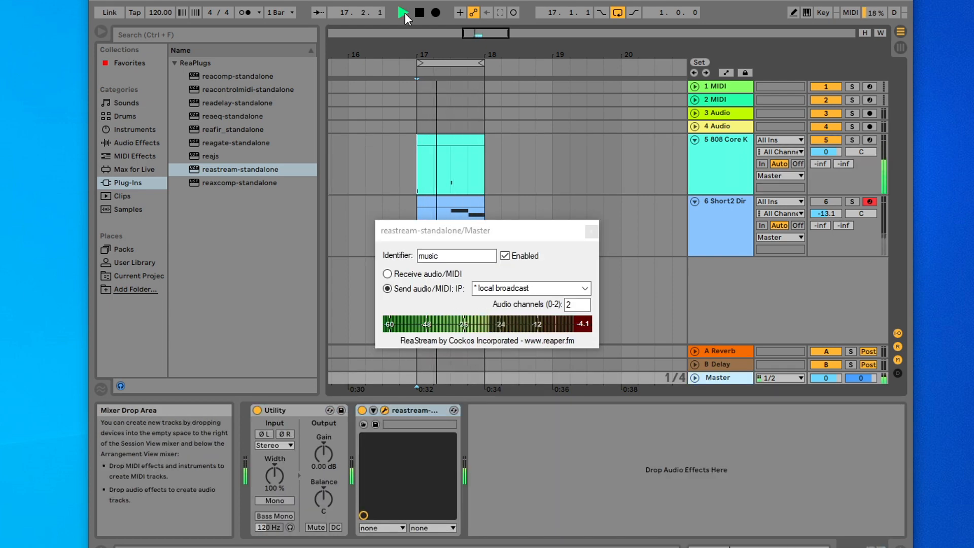
left_click(402, 12)
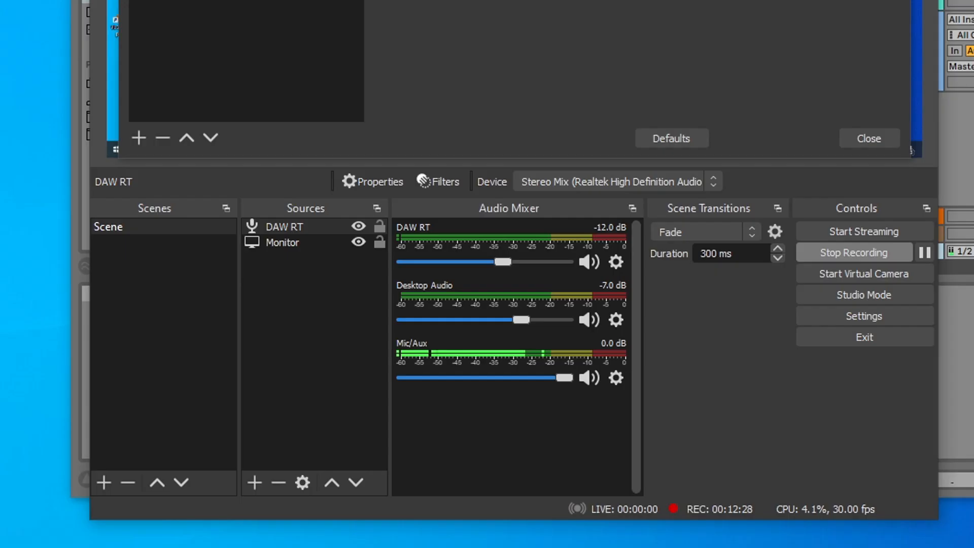
mouse_move(446, 248)
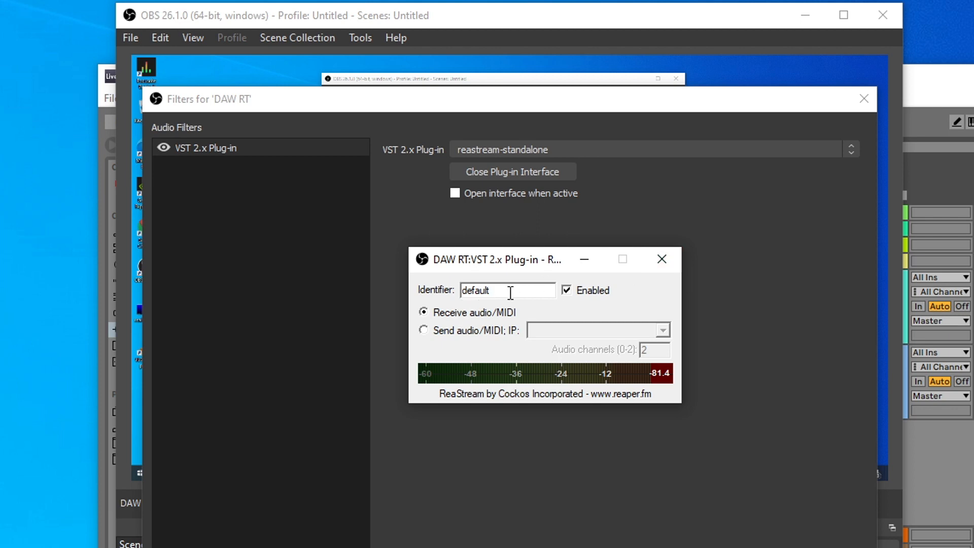
double_click(476, 290)
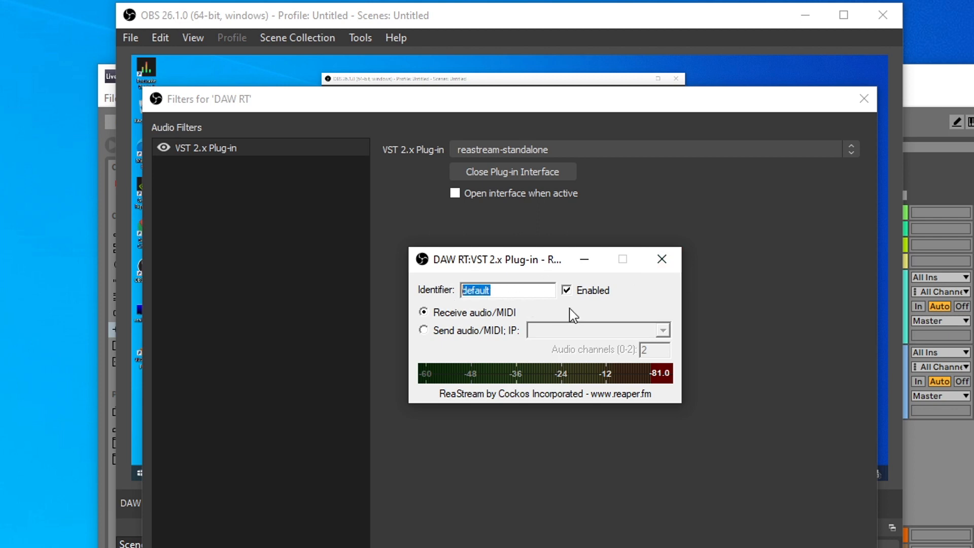
type("music")
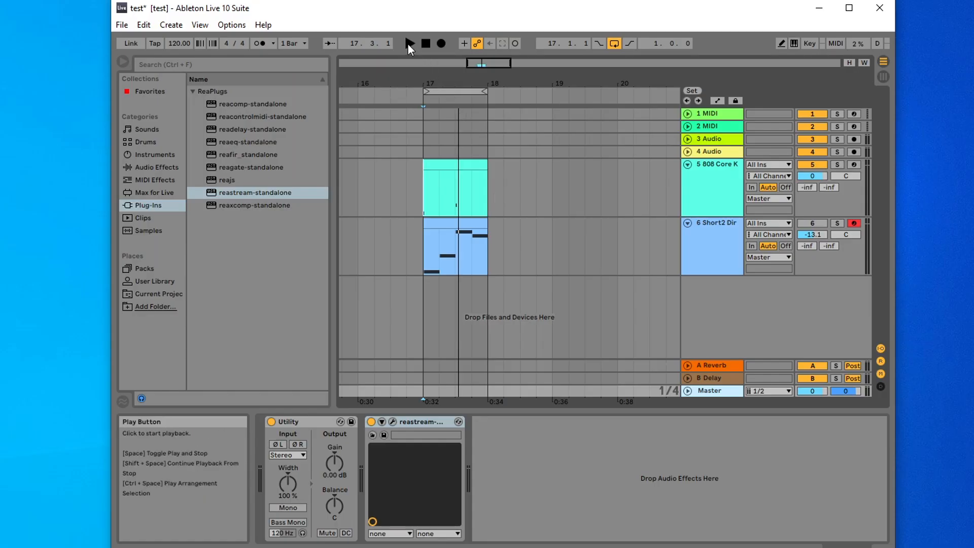
left_click(409, 43)
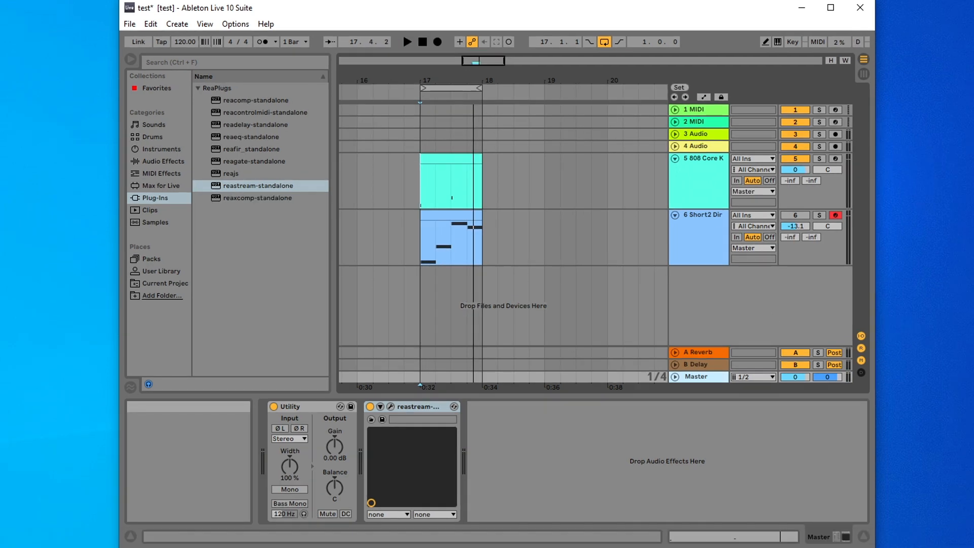
mouse_move(435, 419)
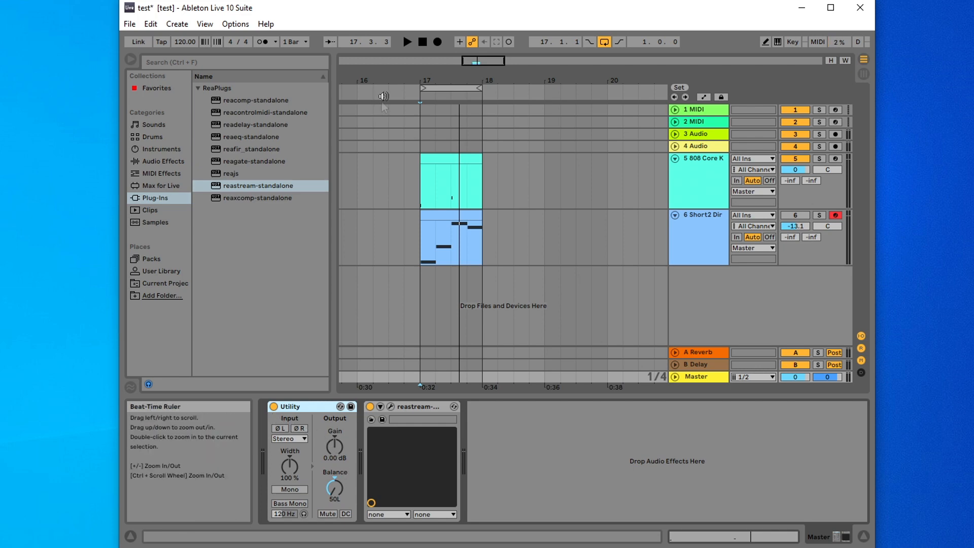
mouse_move(407, 42)
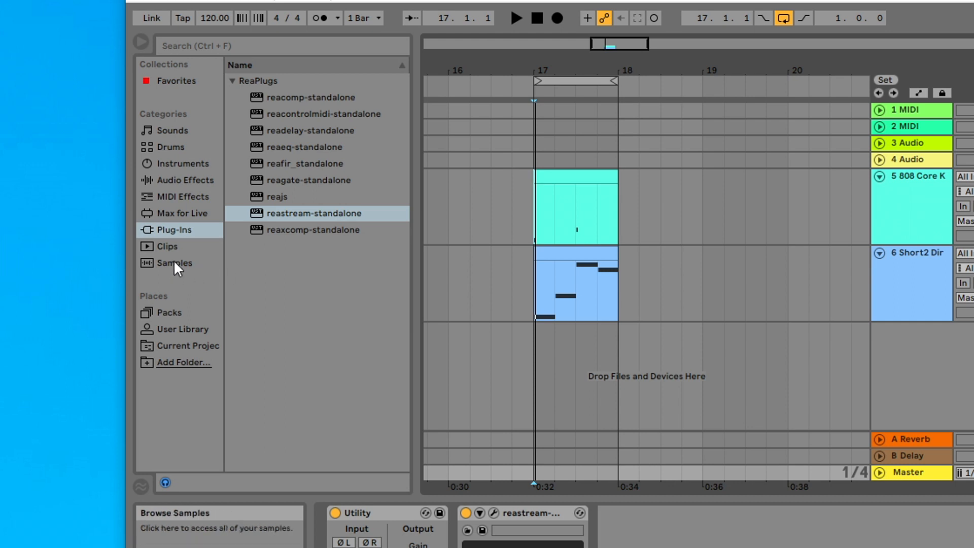
Audition several A-Conga samples from Live's sample browser
left_click(174, 262)
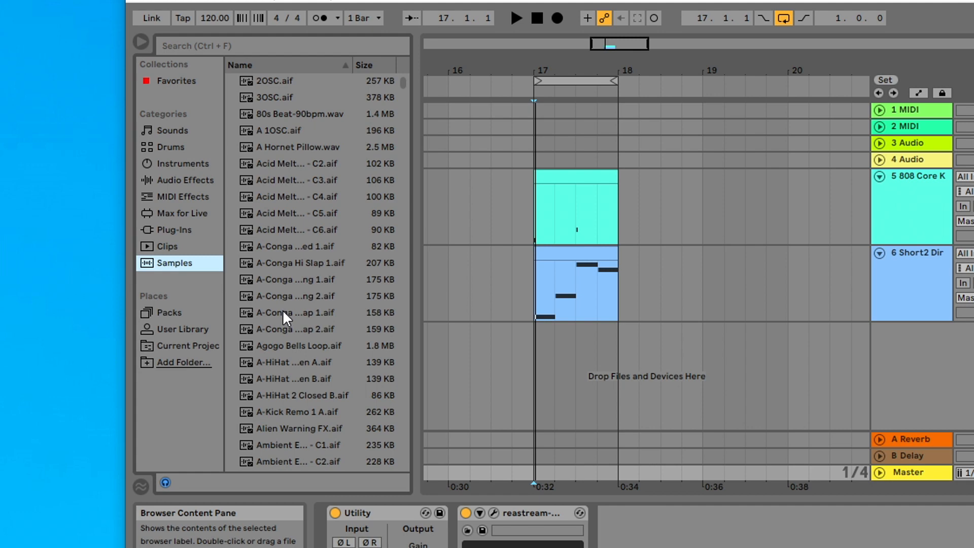
left_click(298, 329)
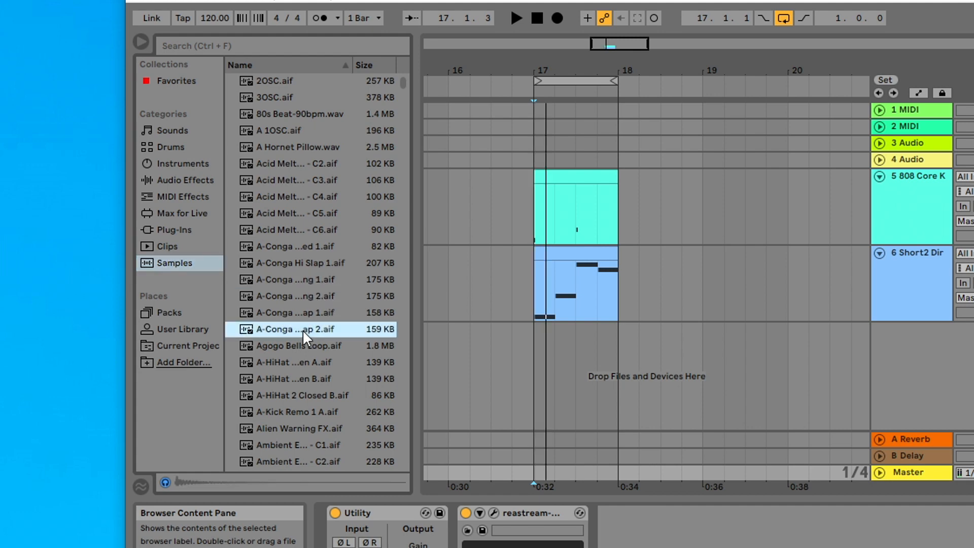
mouse_move(309, 315)
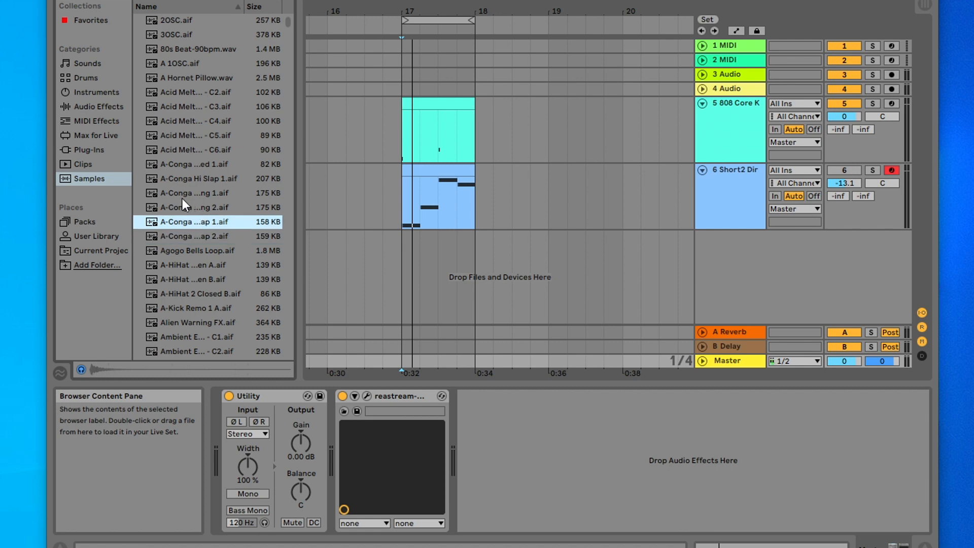
left_click(193, 206)
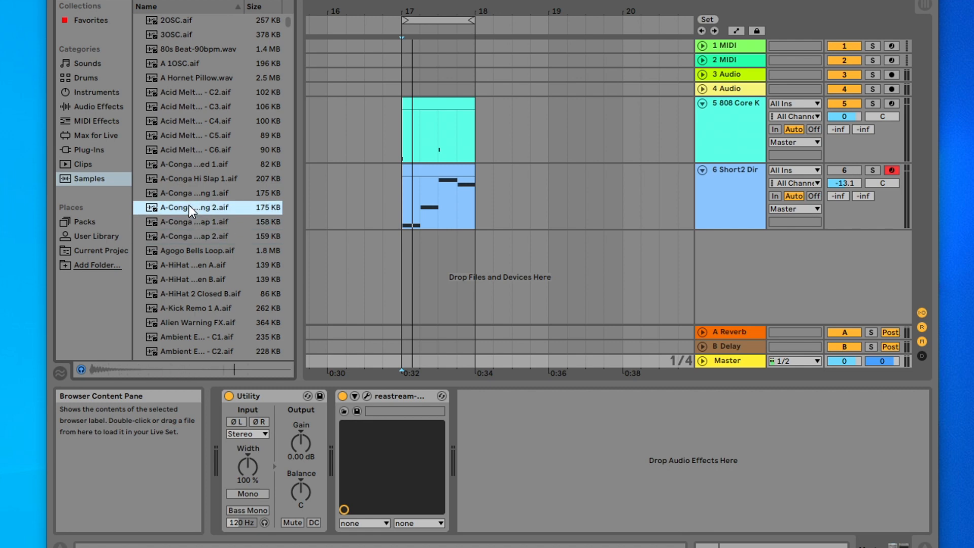
left_click(196, 192)
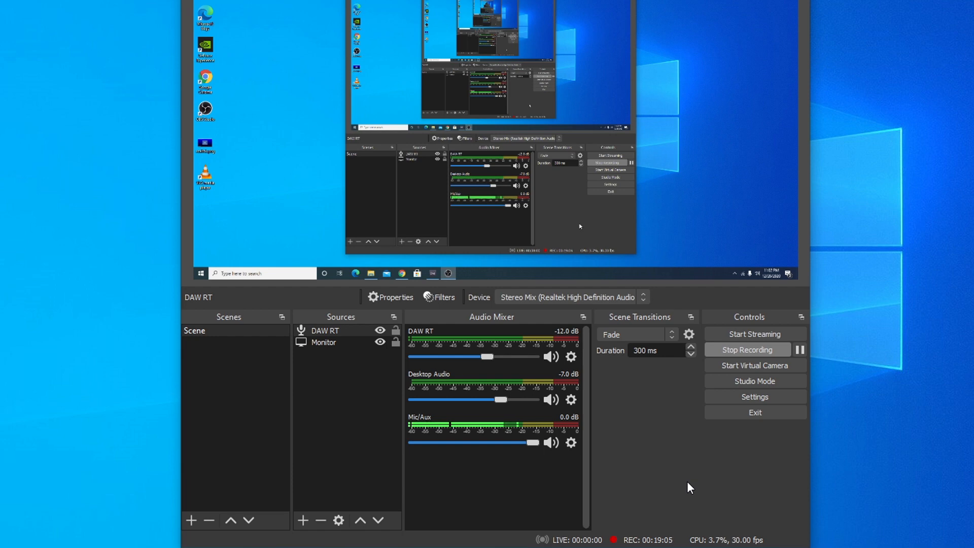
mouse_move(610, 382)
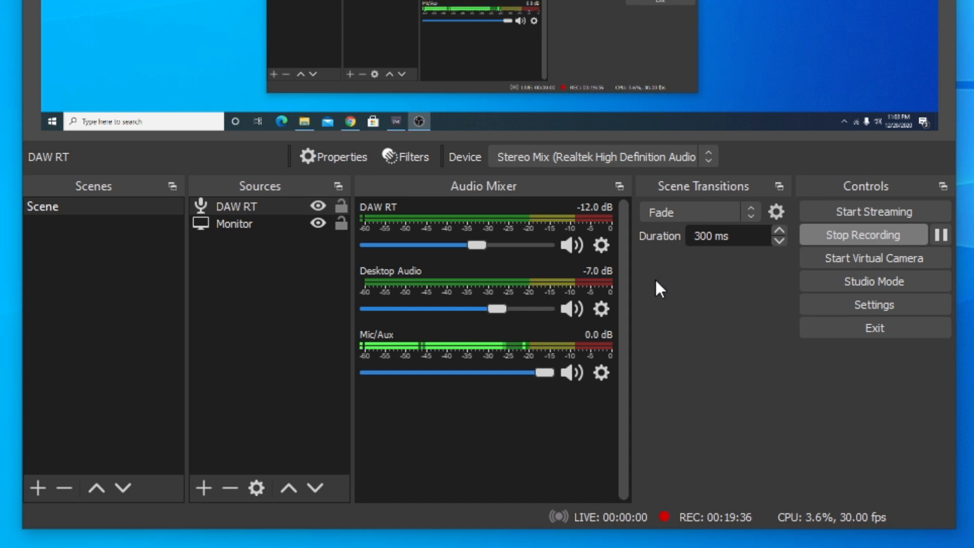
mouse_move(668, 286)
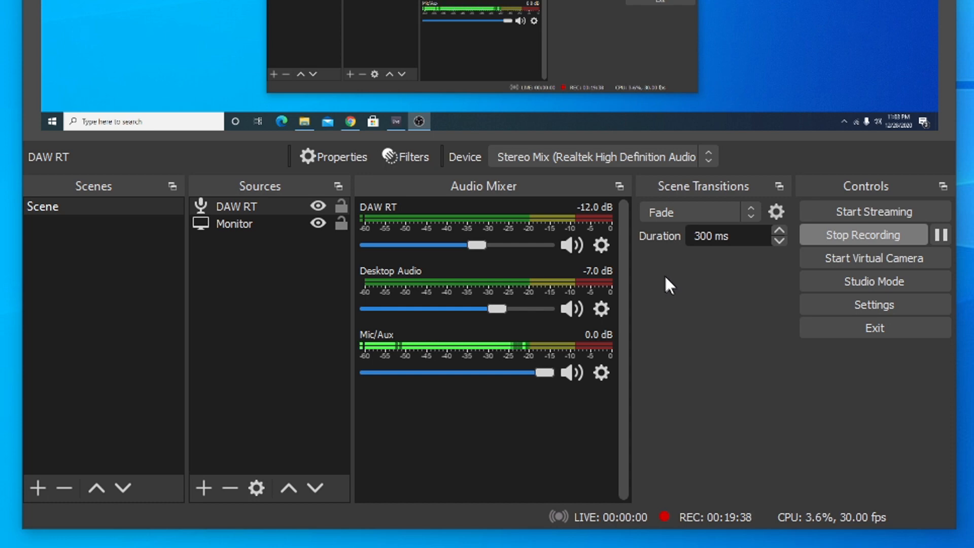
mouse_move(889, 400)
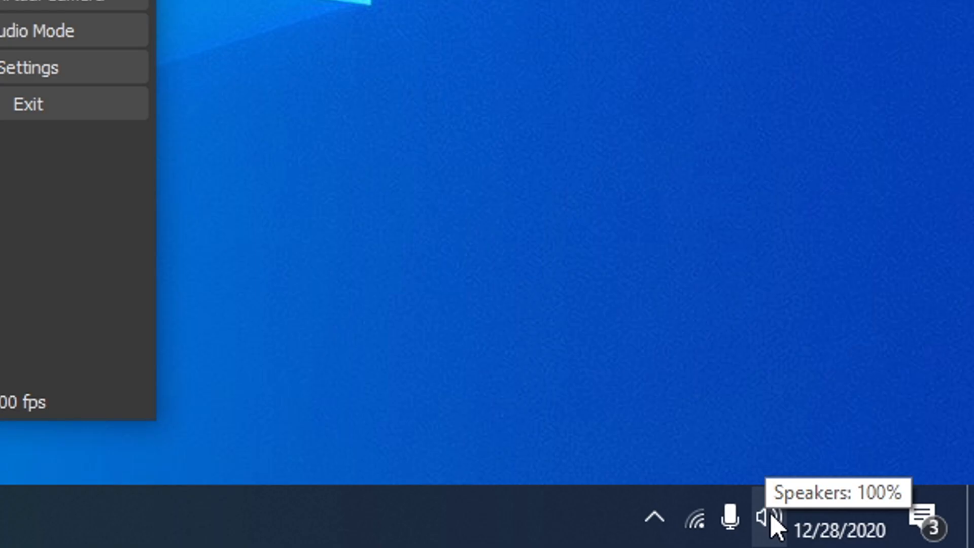
Check the Focusrite USB Audio speaker volume, at 100, from the taskbar flyout
left_click(768, 517)
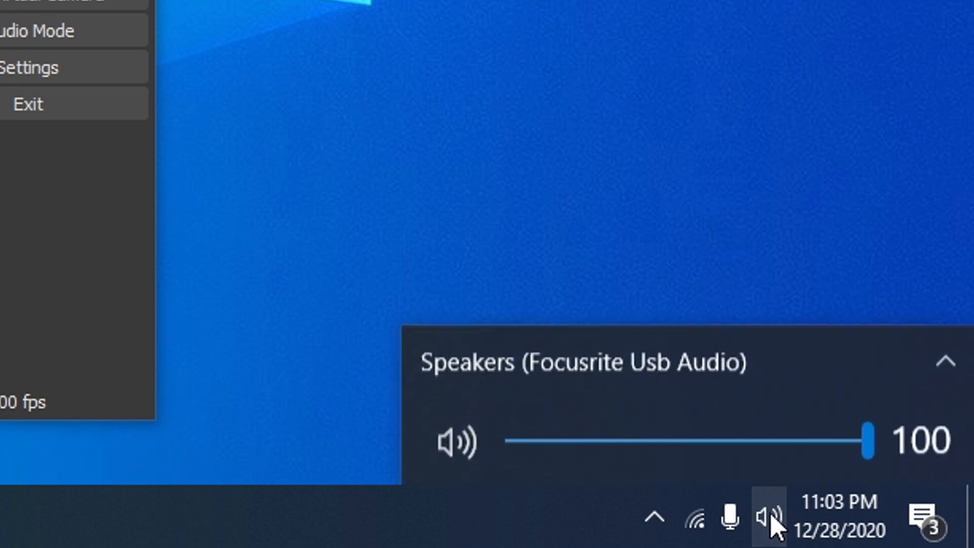
mouse_move(869, 441)
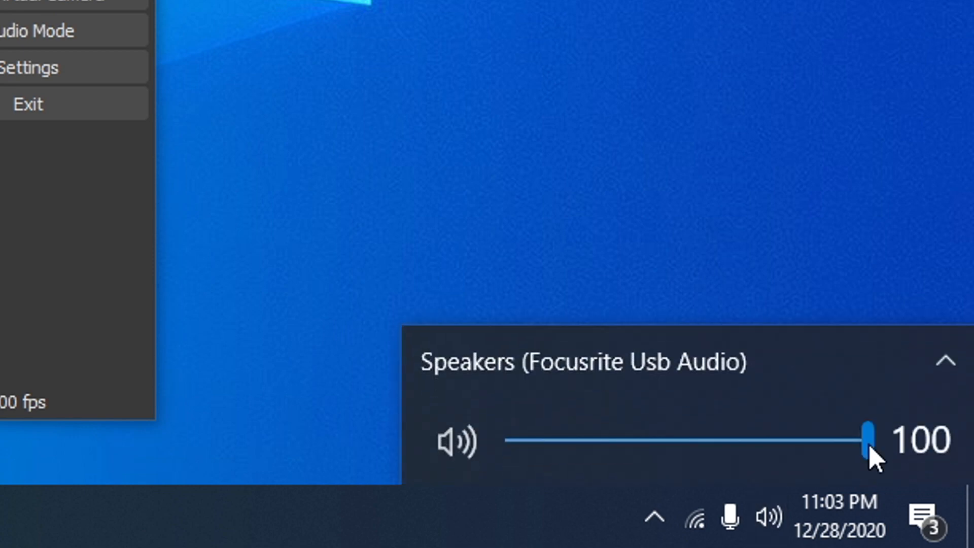
mouse_move(870, 453)
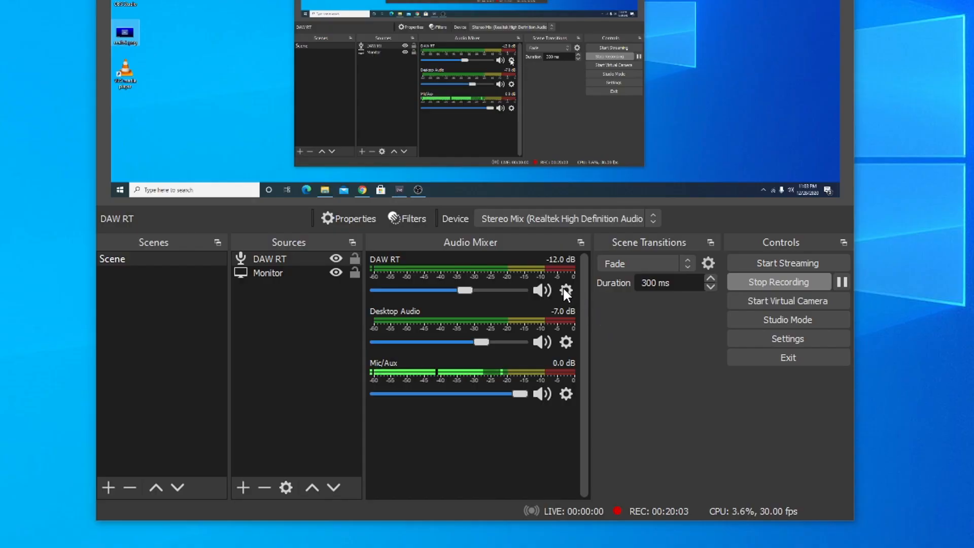
Reach Advanced Audio Properties from DAW RT's gear menu, showing tracks 1 and 6 with 150 ms sync offset
left_click(565, 290)
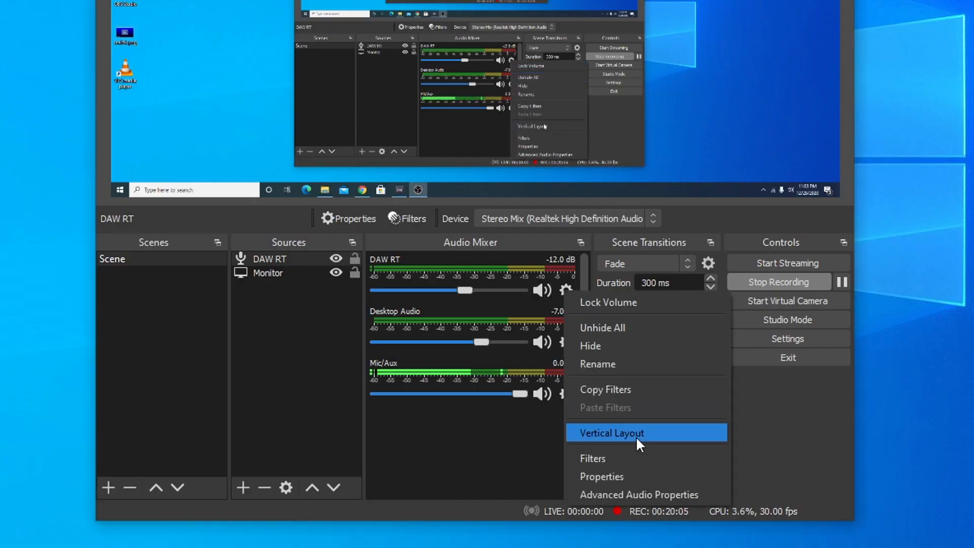
left_click(638, 494)
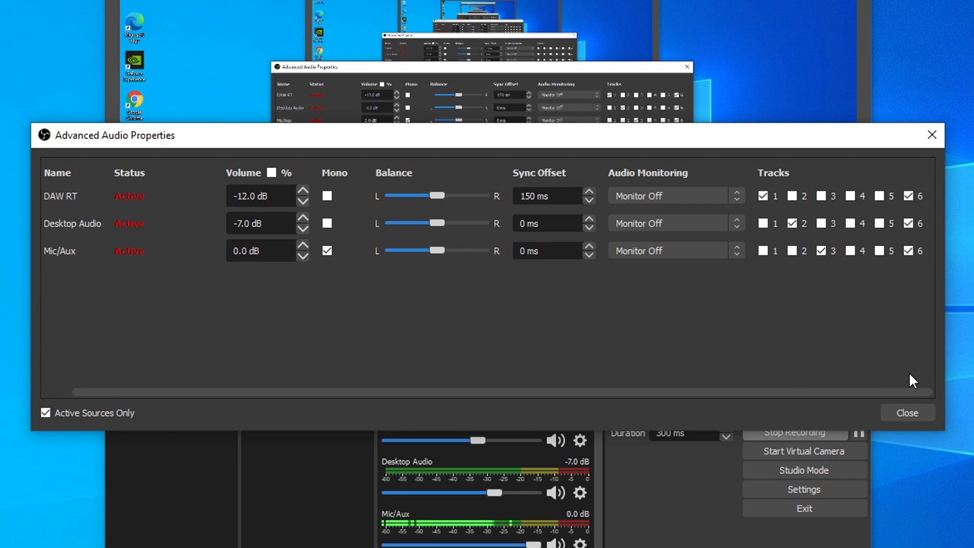
mouse_move(751, 195)
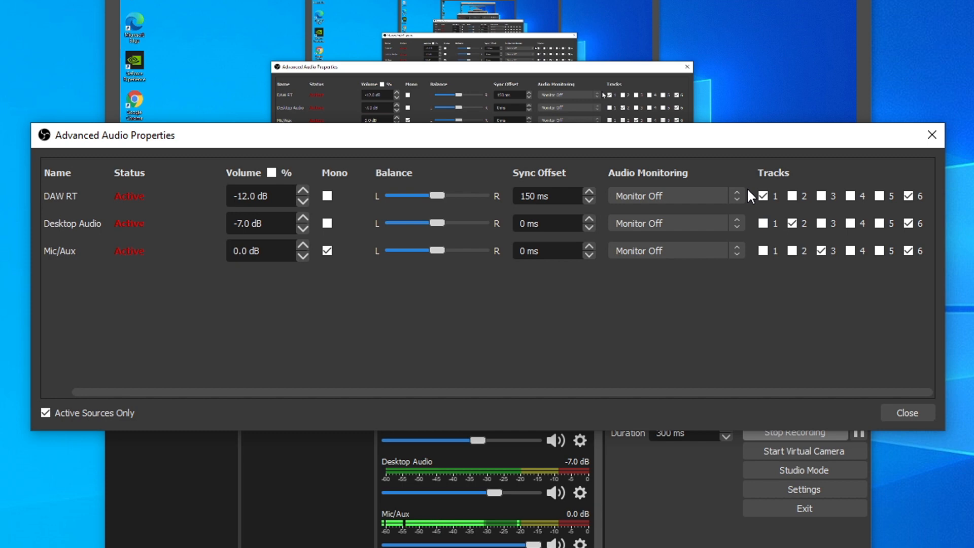
left_click(821, 251)
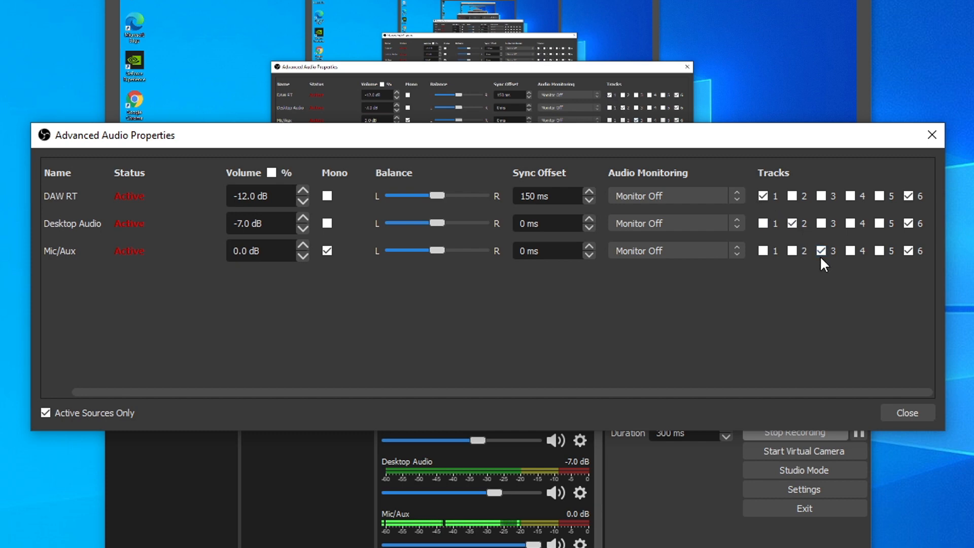
mouse_move(795, 397)
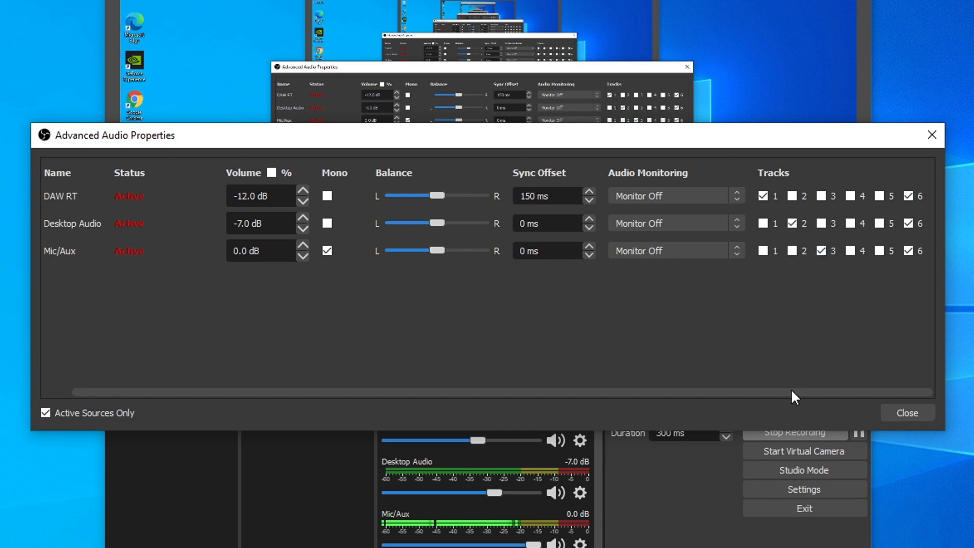